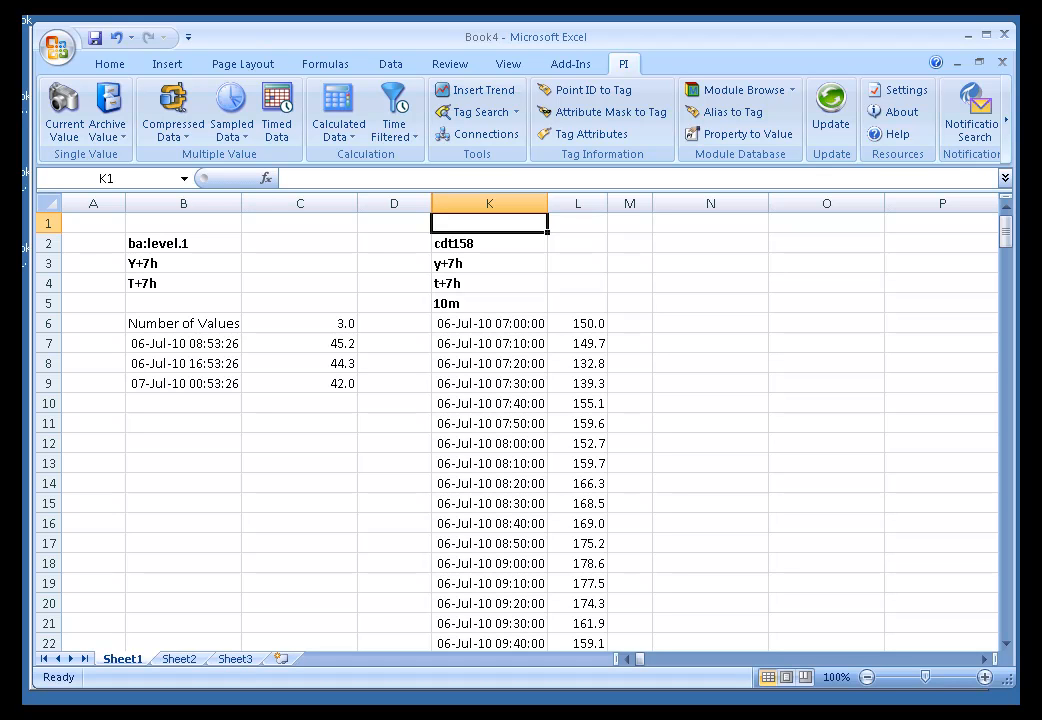
pyautogui.moveTo(428, 62)
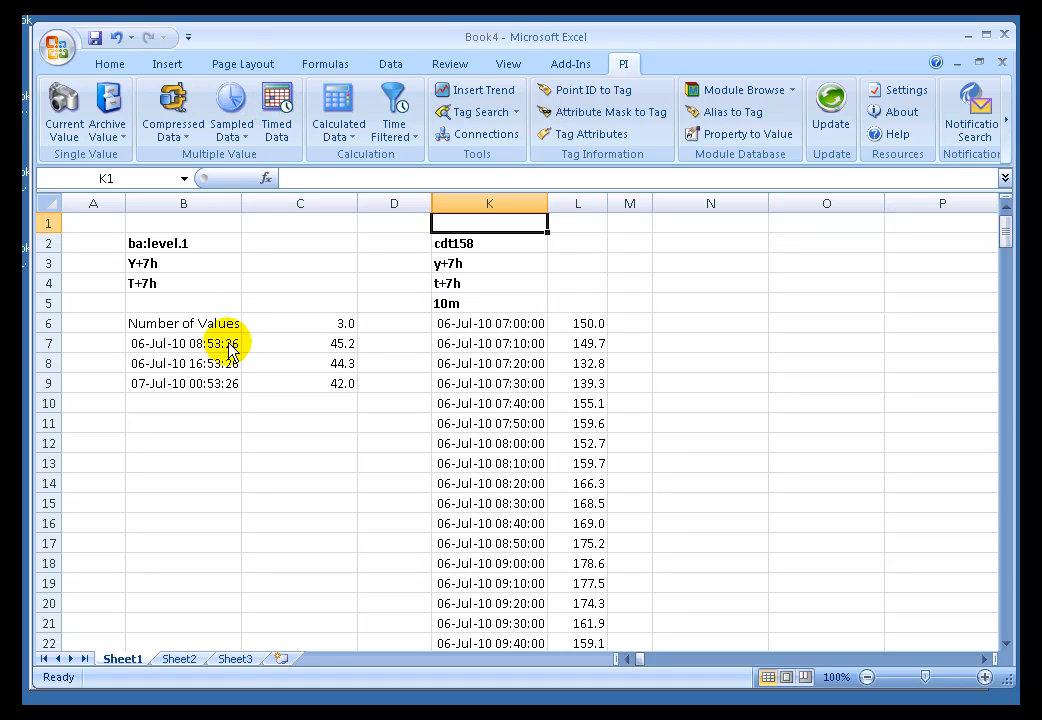
pyautogui.moveTo(264, 176)
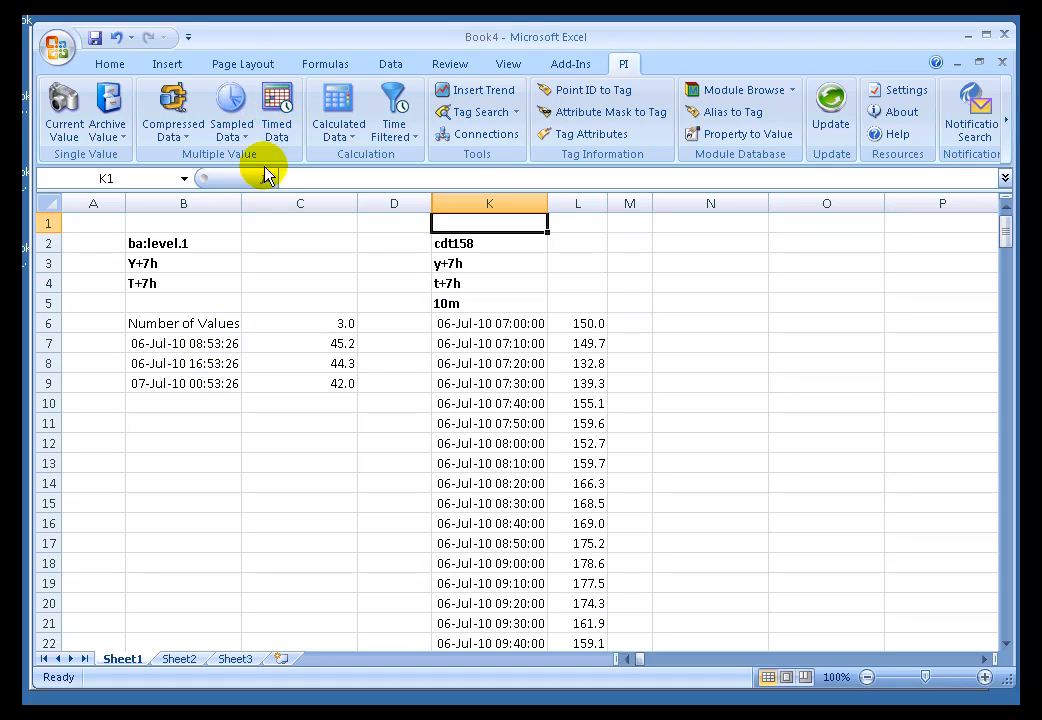
# Step: Replace the ba:level.1 tag in B2 with ba:conc.1 so the compressed results refresh
pyautogui.click(488, 242)
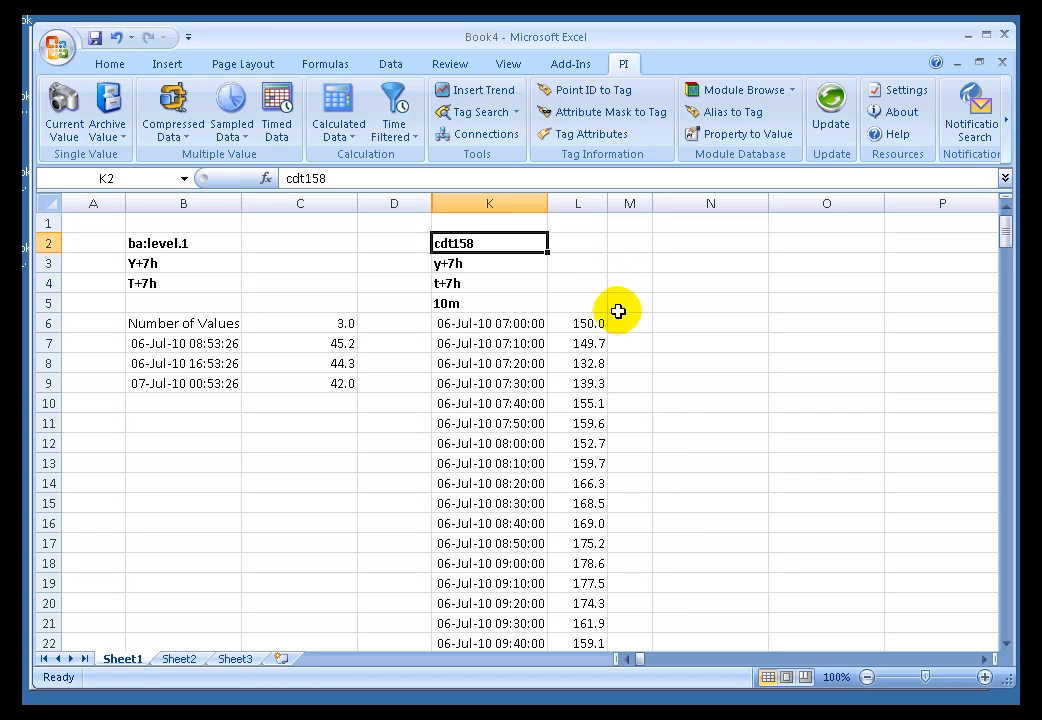
pyautogui.moveTo(330, 308)
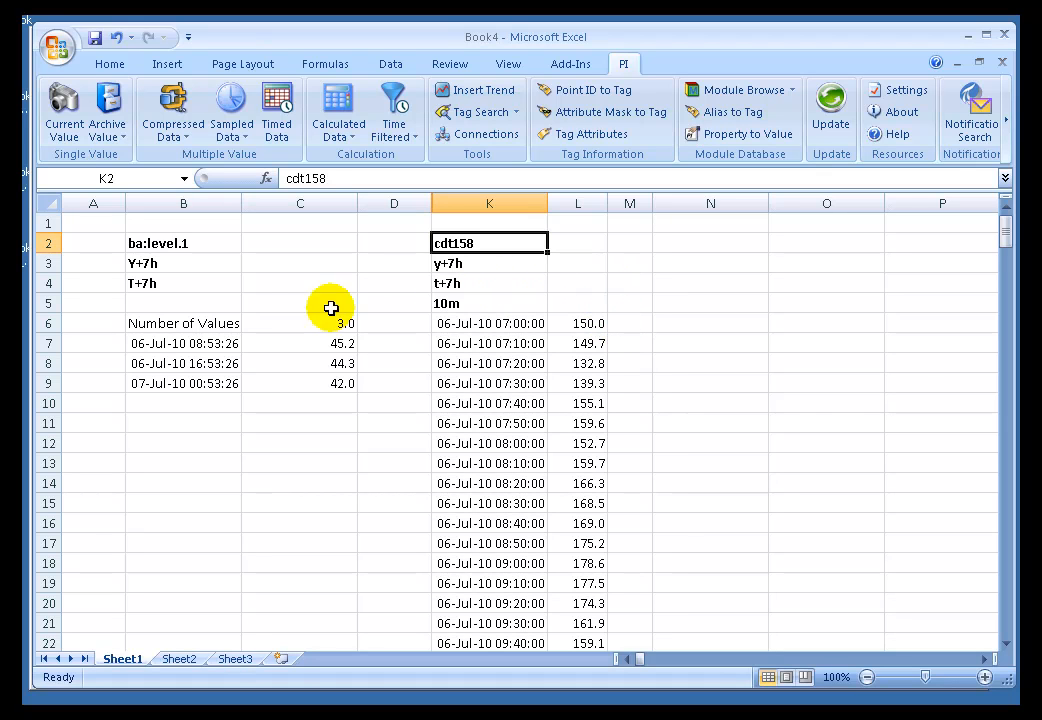
pyautogui.click(184, 242)
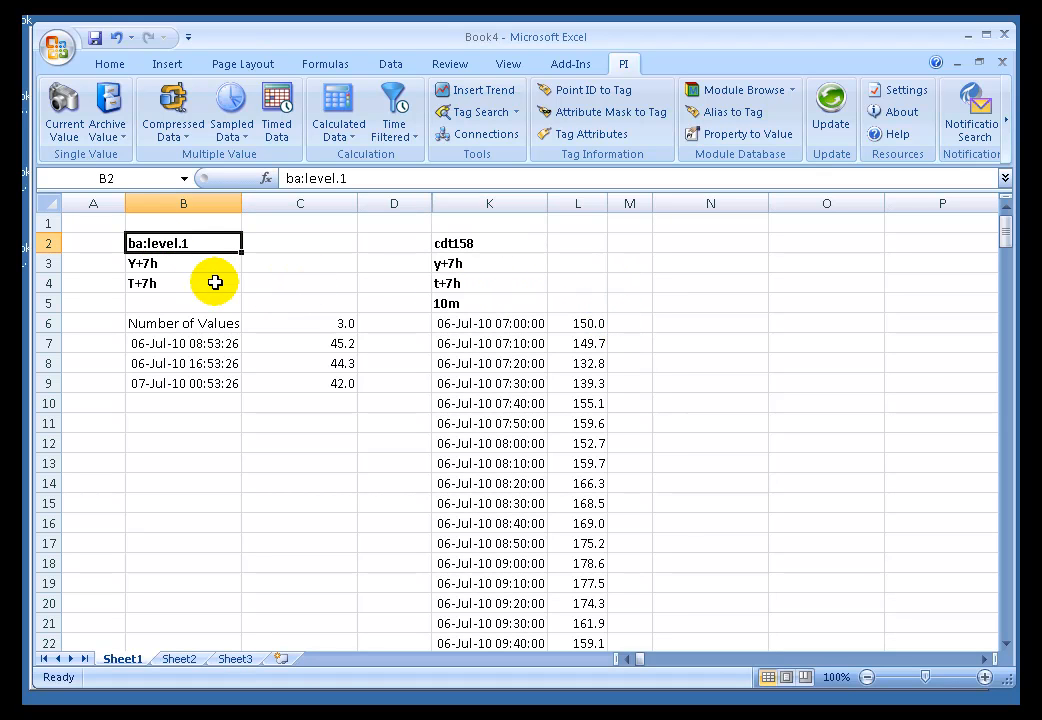
pyautogui.moveTo(184, 250)
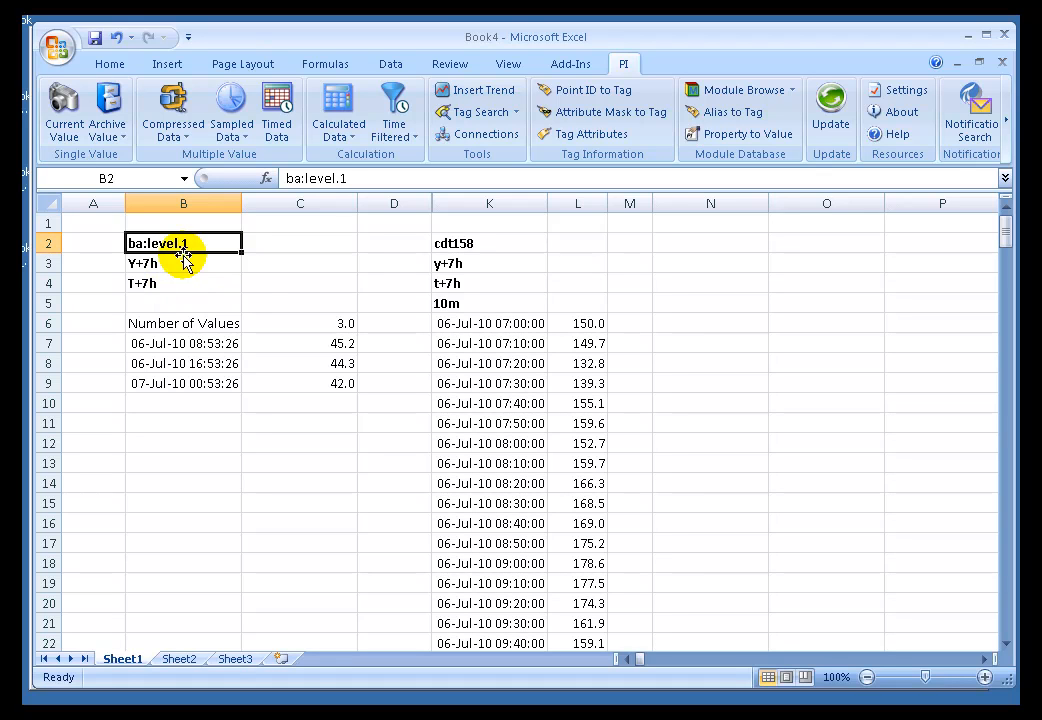
pyautogui.moveTo(240, 296)
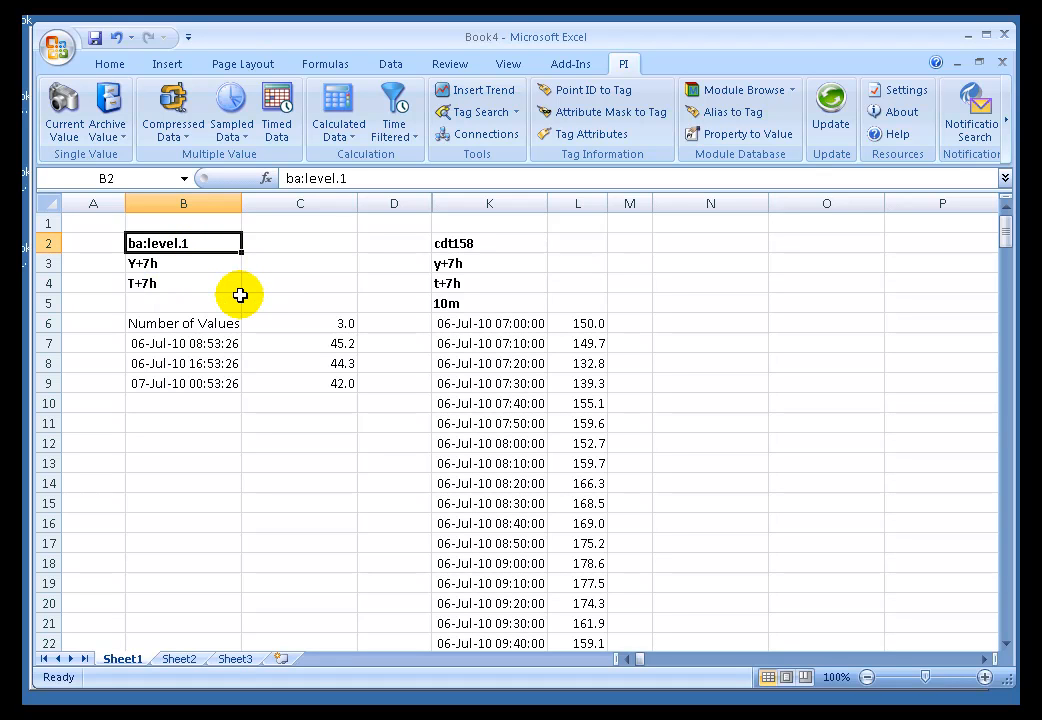
pyautogui.moveTo(274, 280)
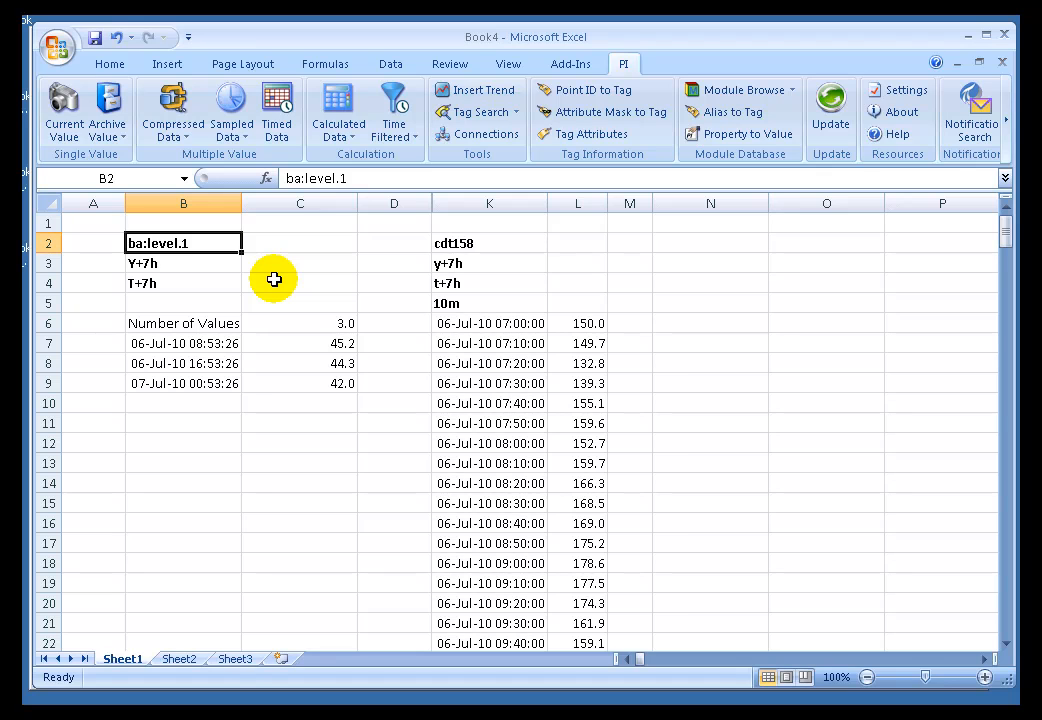
pyautogui.write('ba:conc')
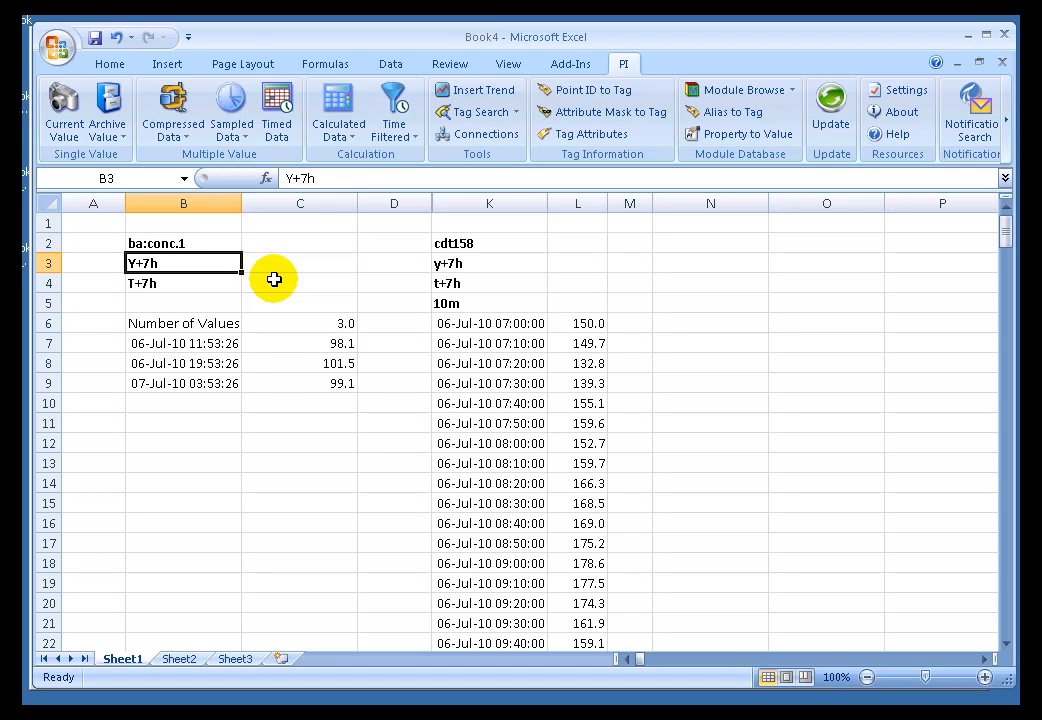
pyautogui.click(156, 244)
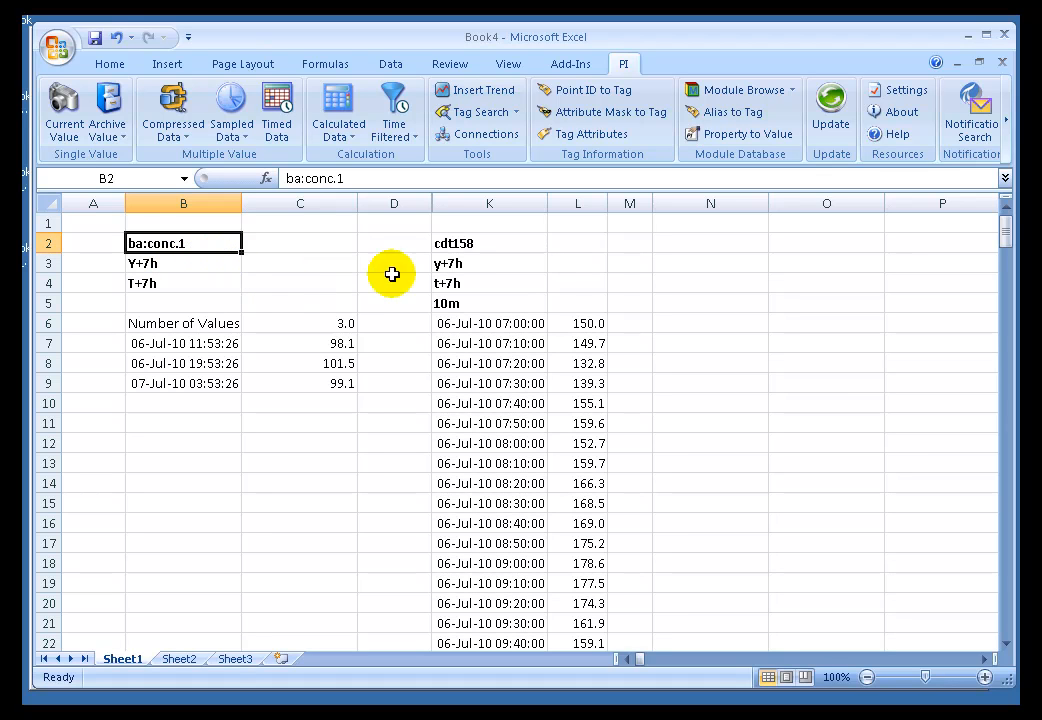
pyautogui.click(488, 242)
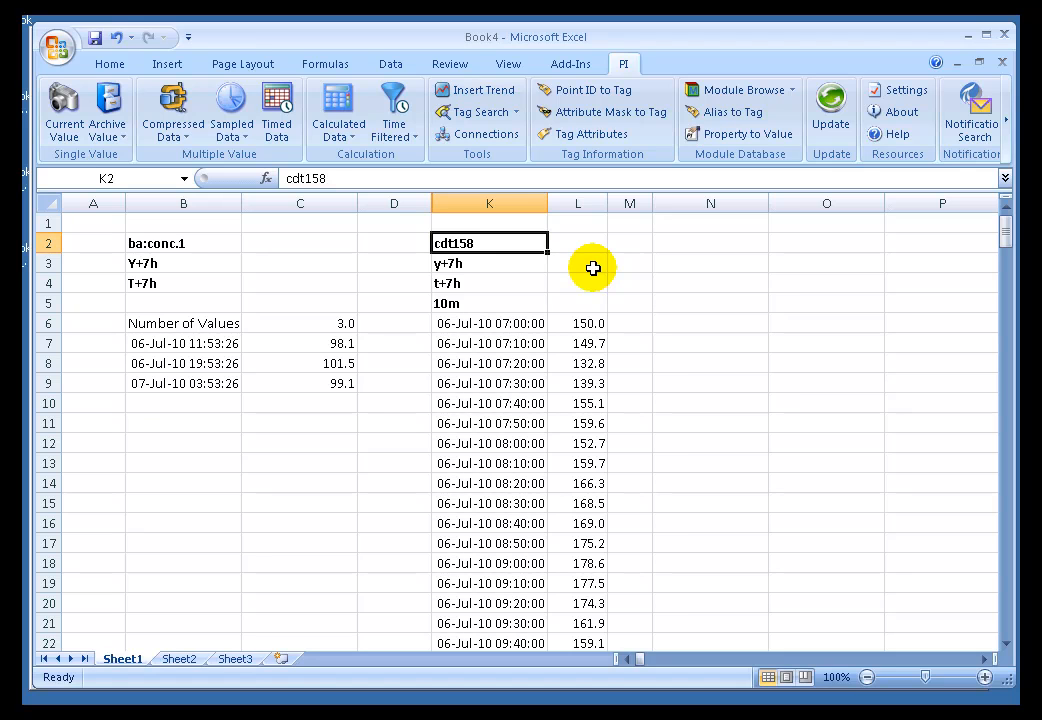
pyautogui.moveTo(284, 358)
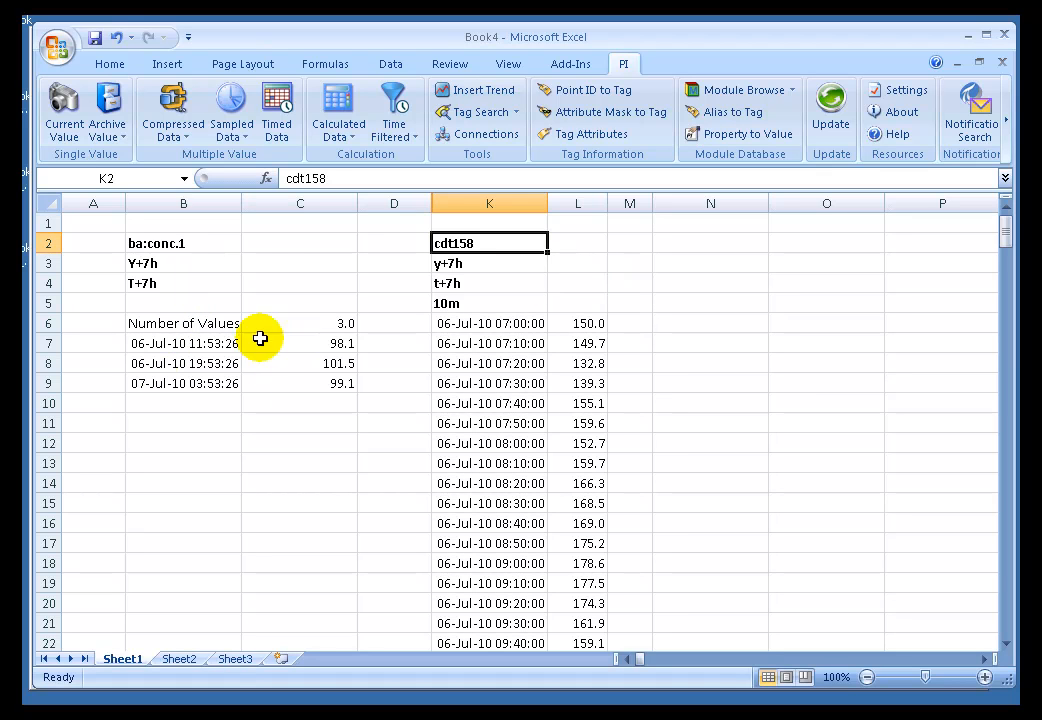
# Step: Inspect the PICompDat array formula behind the three returned timestamps in B7:B9
pyautogui.click(184, 344)
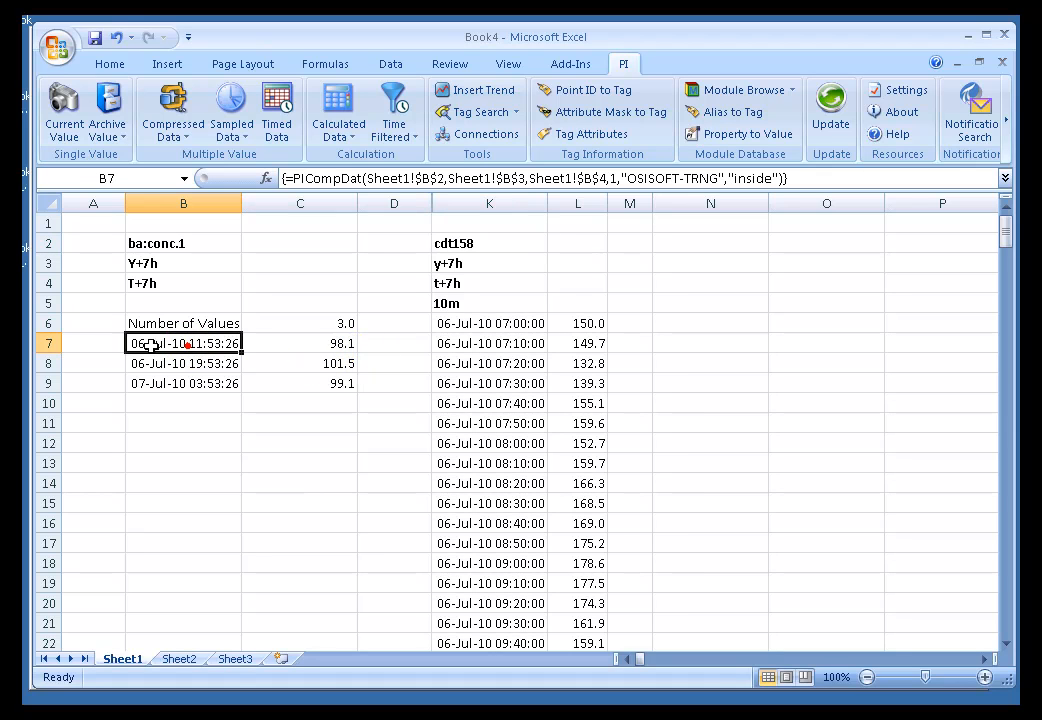
pyautogui.click(184, 364)
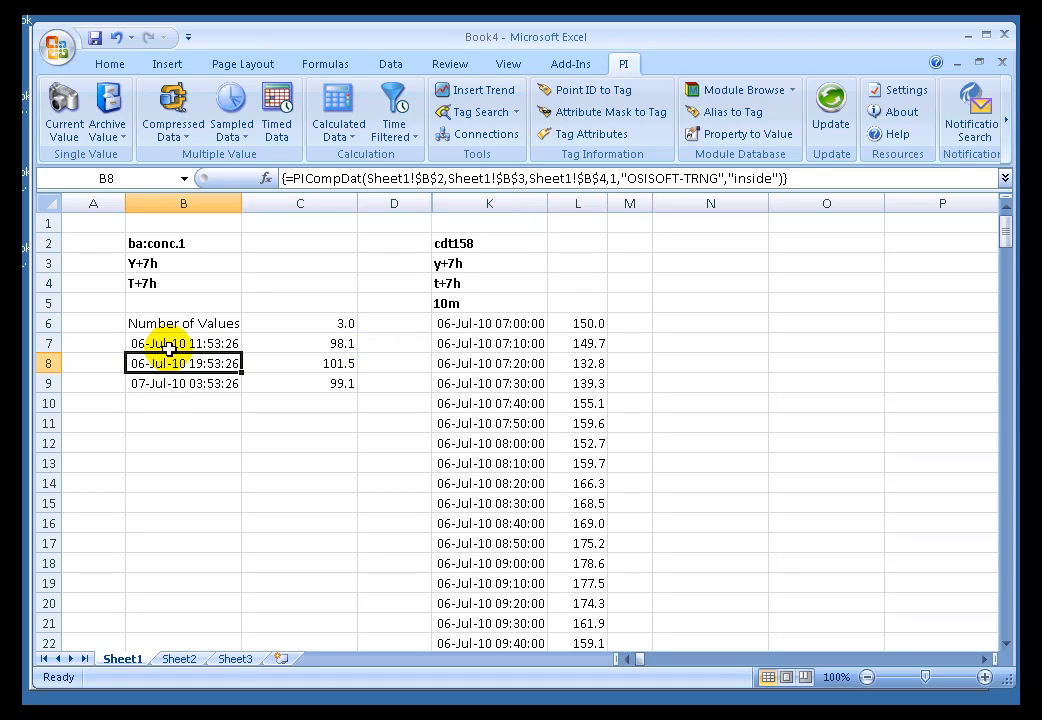
pyautogui.click(184, 344)
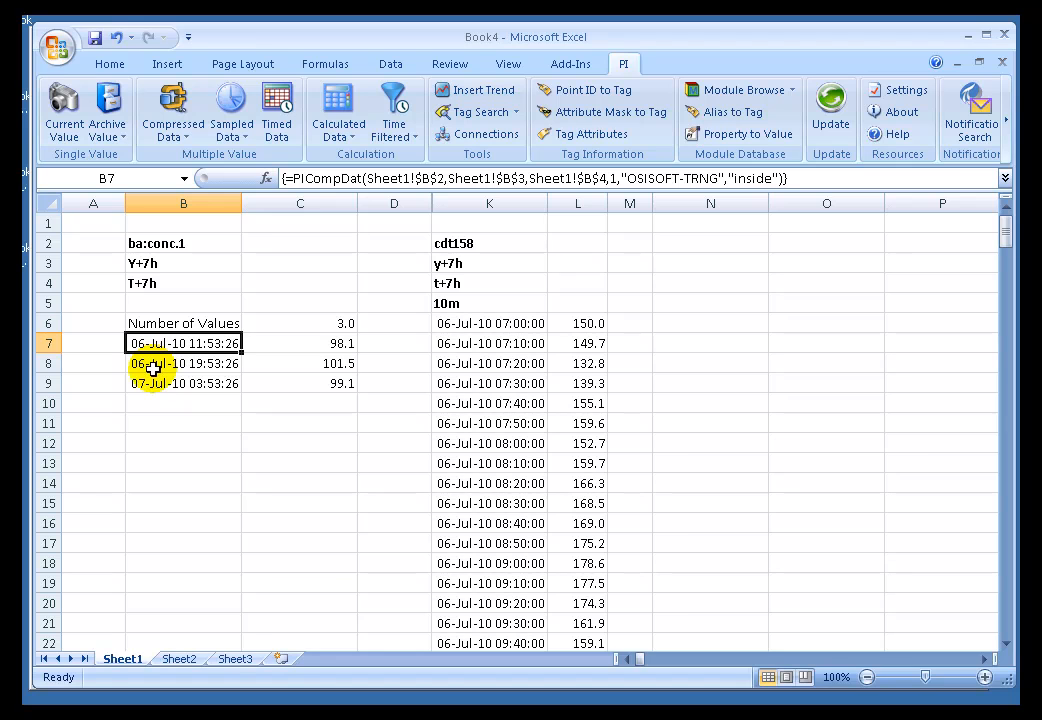
pyautogui.click(184, 384)
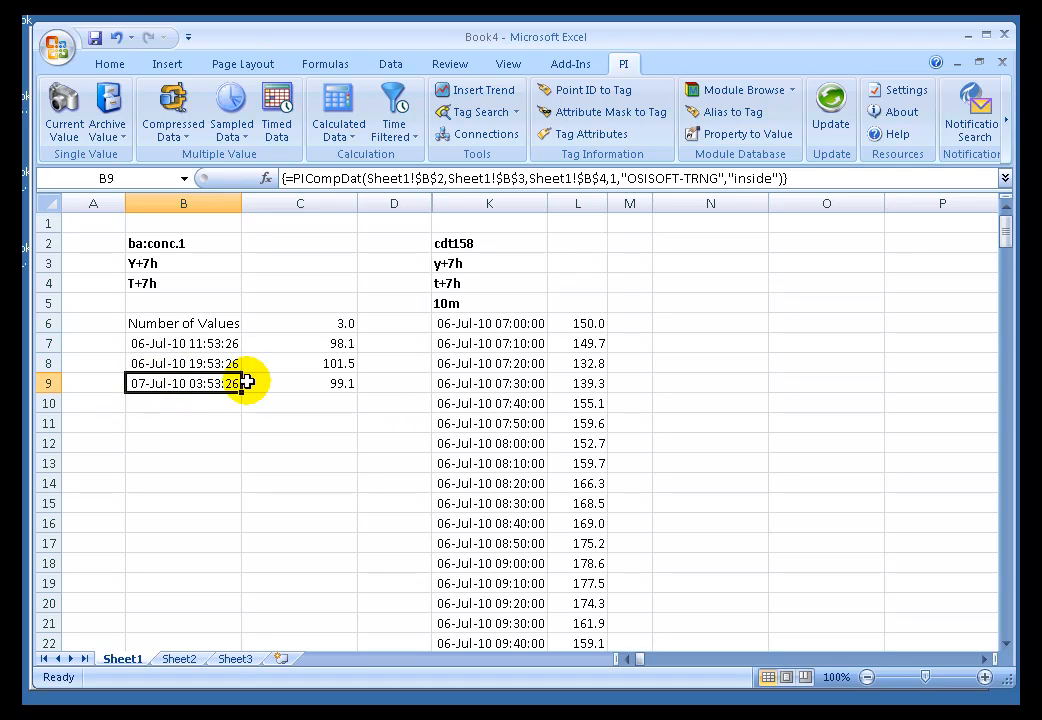
pyautogui.moveTo(252, 352)
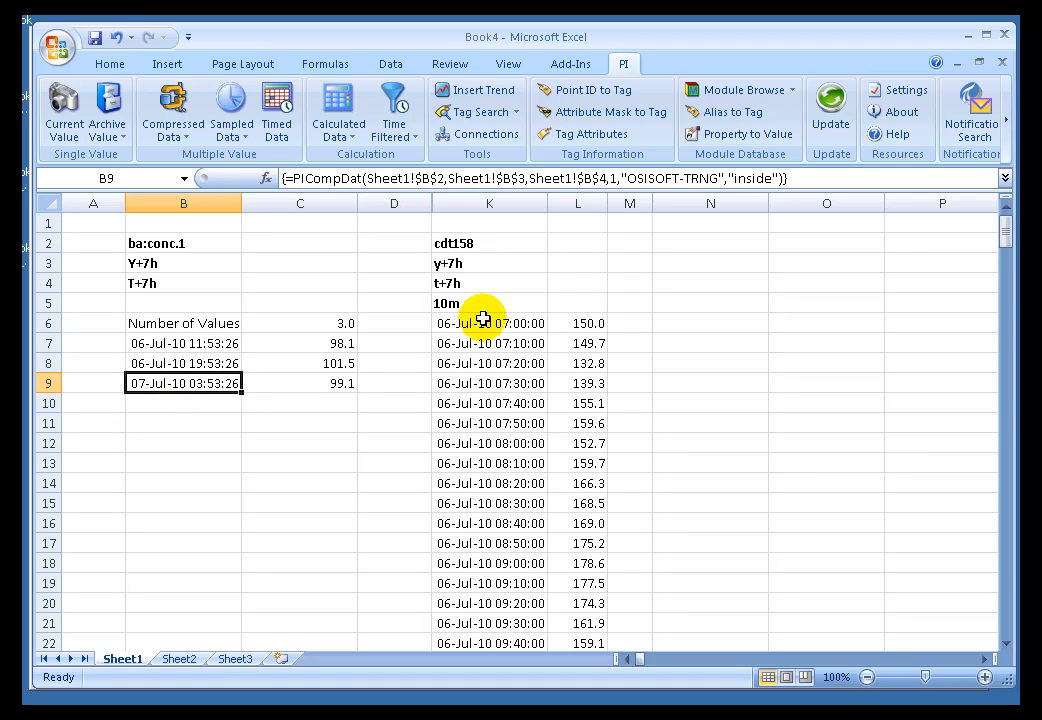
pyautogui.click(488, 242)
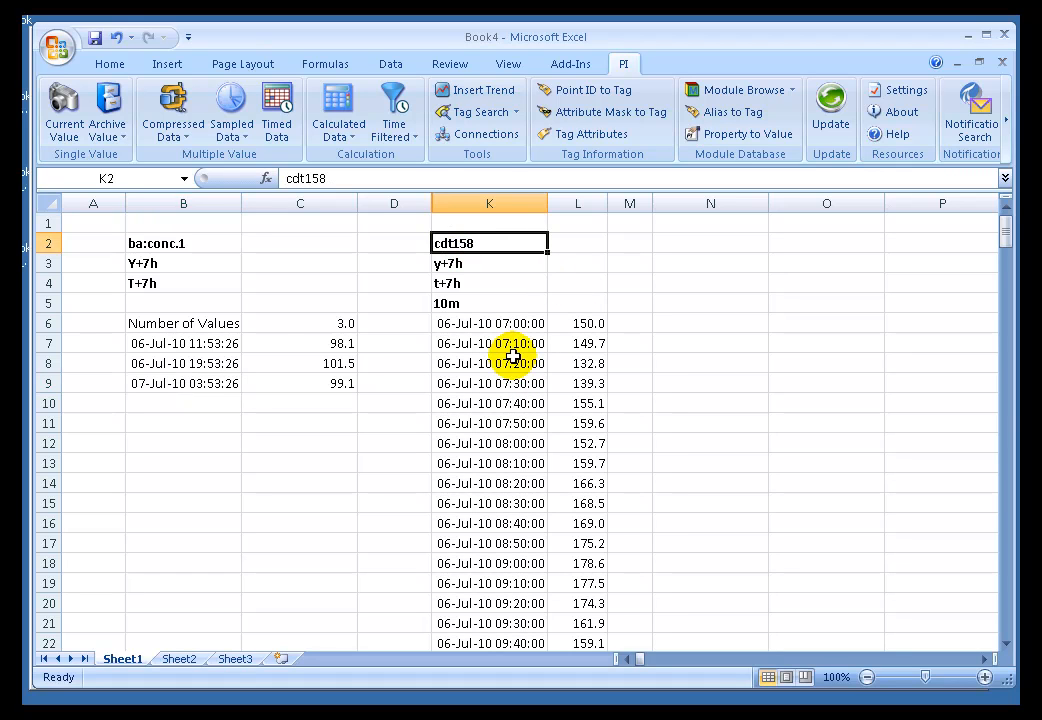
pyautogui.moveTo(480, 276)
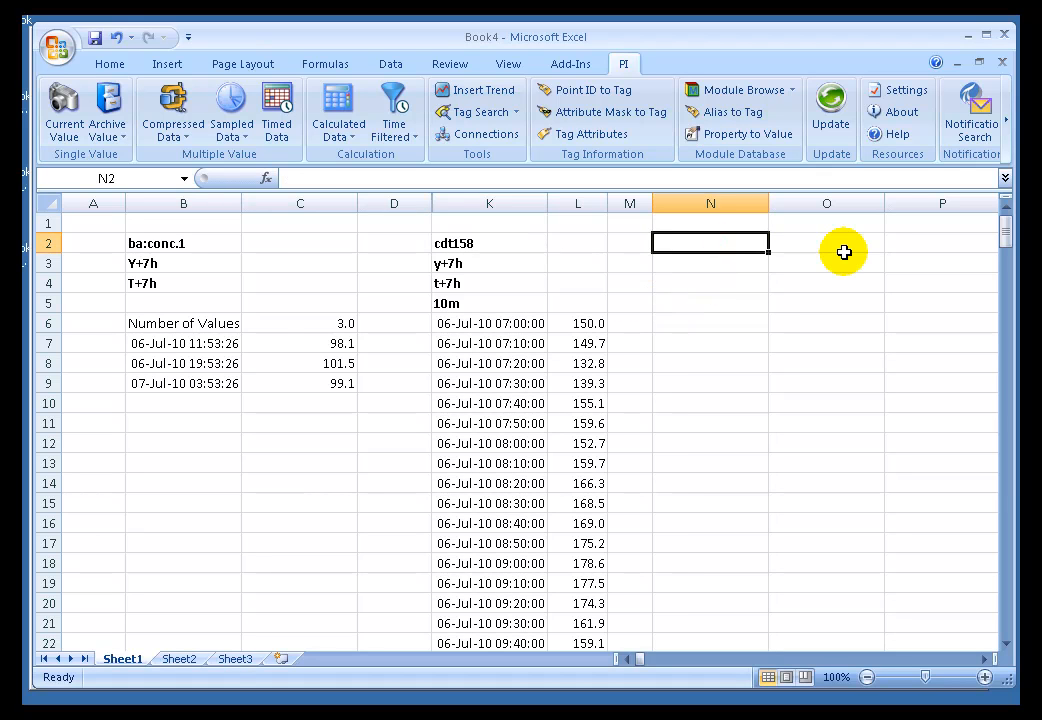
pyautogui.moveTo(868, 214)
pyautogui.write('cdt158')
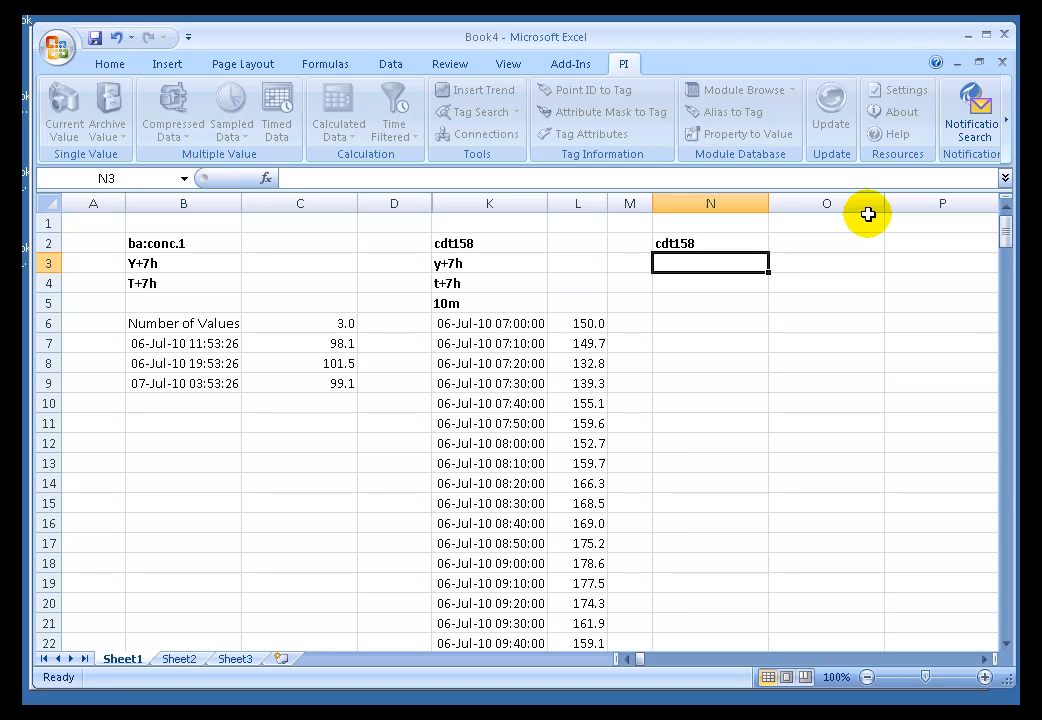
# Step: Pick N6 as the output location for the new cdt158 retrieval
pyautogui.click(710, 322)
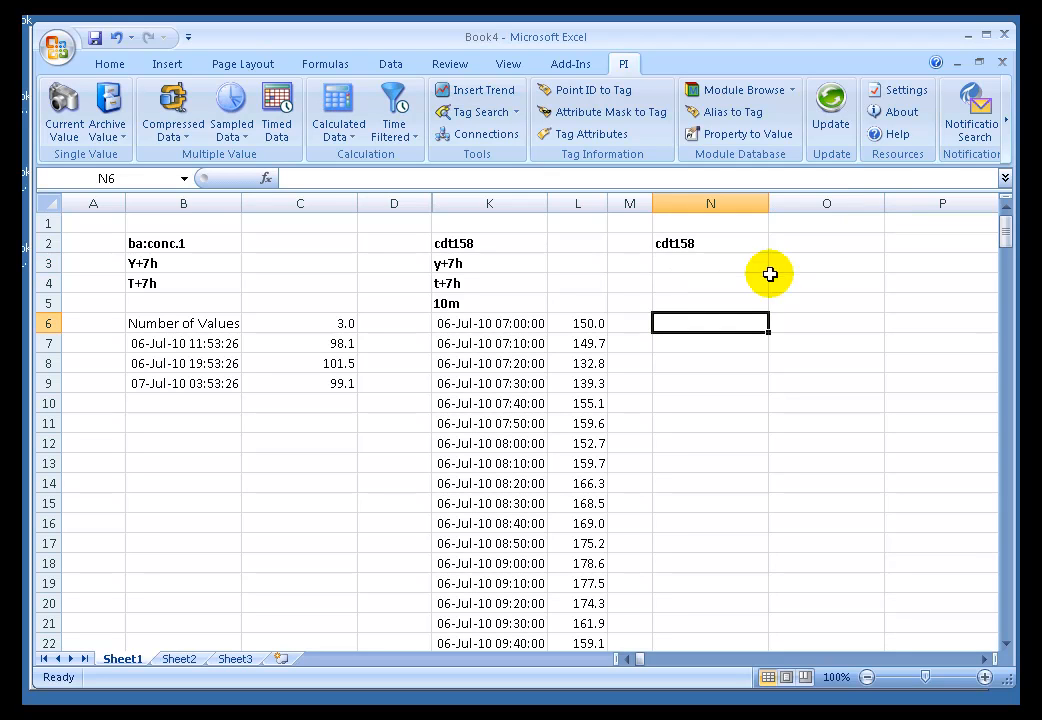
pyautogui.moveTo(460, 284)
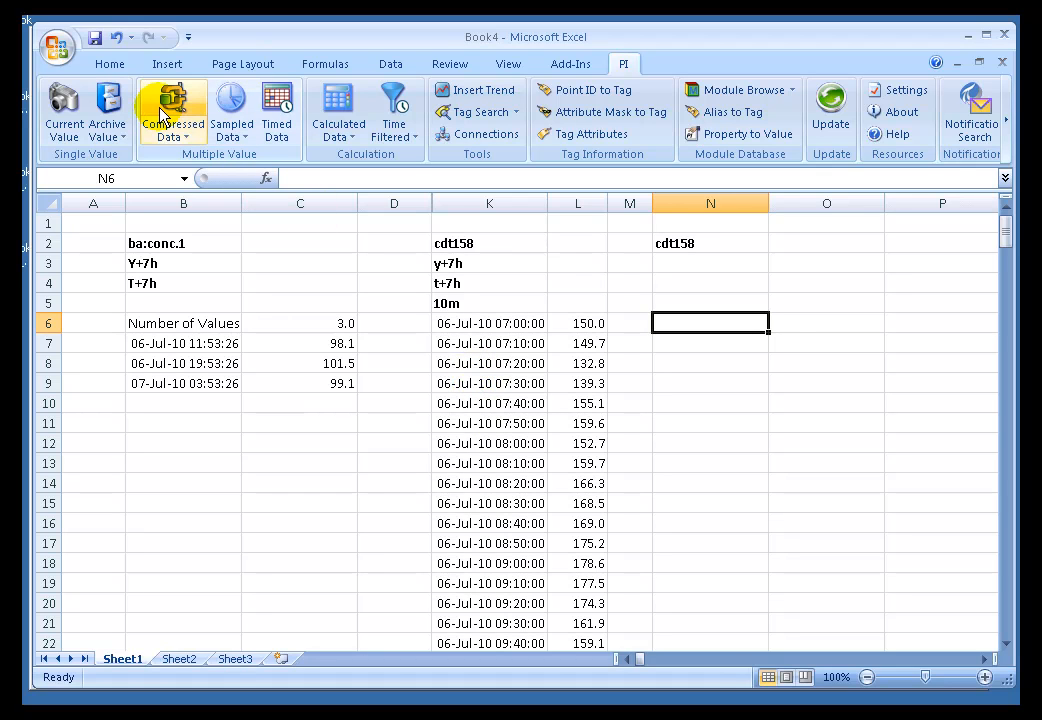
pyautogui.moveTo(276, 110)
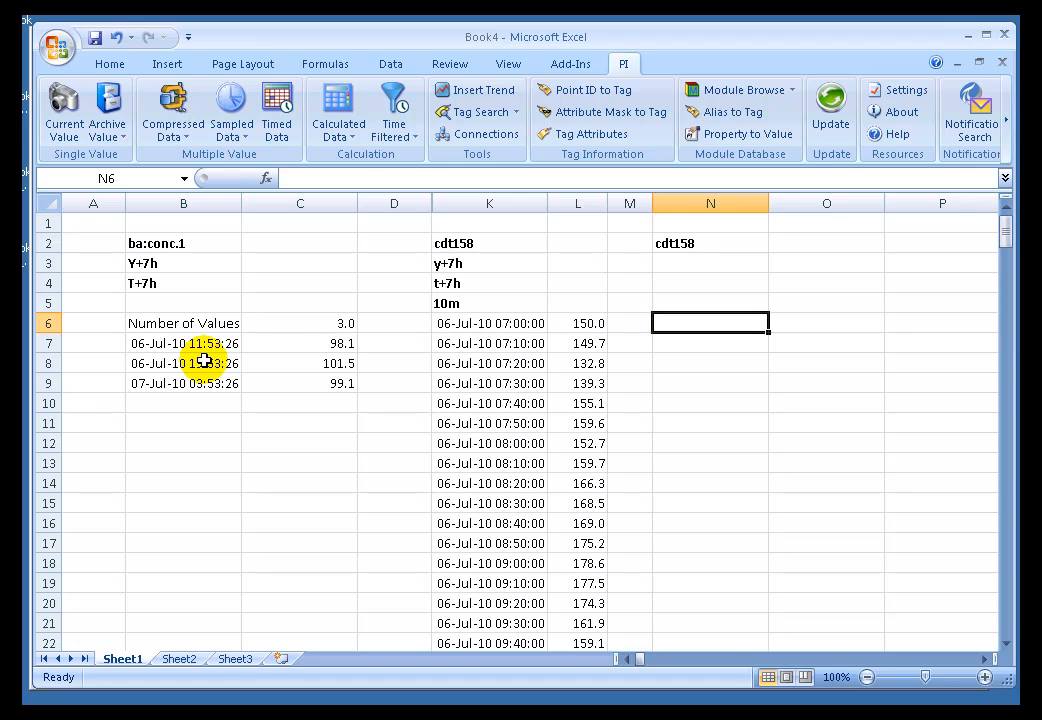
pyautogui.moveTo(276, 110)
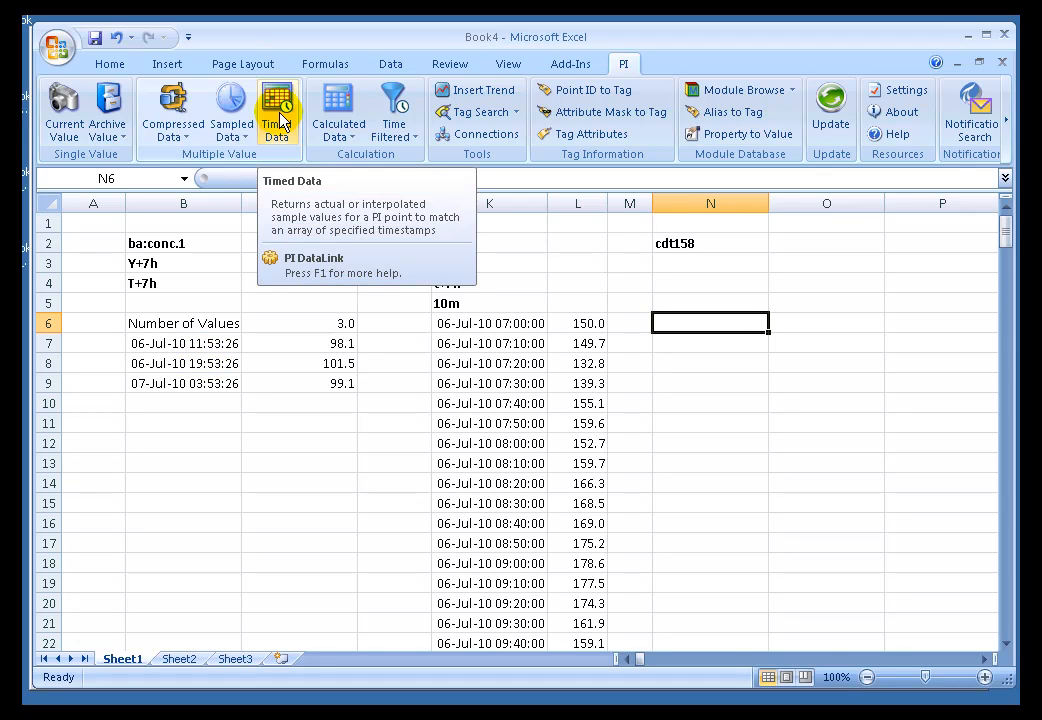
# Step: Start a Timed Data retrieval using tag cell N2 and the three timestamps in B7:B9
pyautogui.click(276, 110)
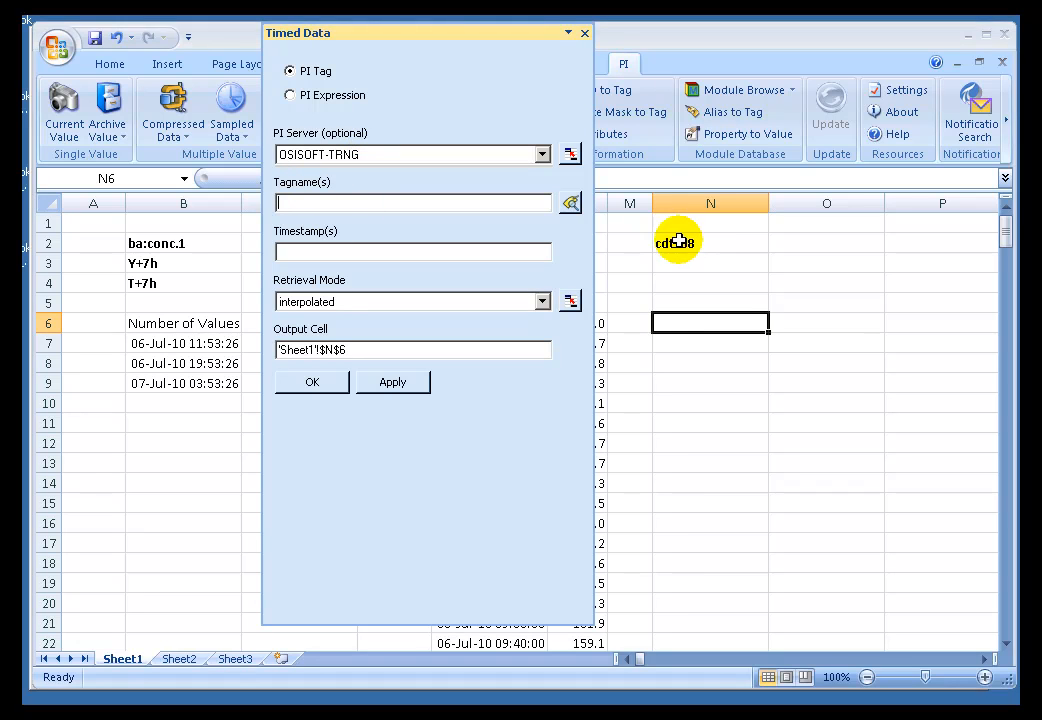
pyautogui.click(710, 242)
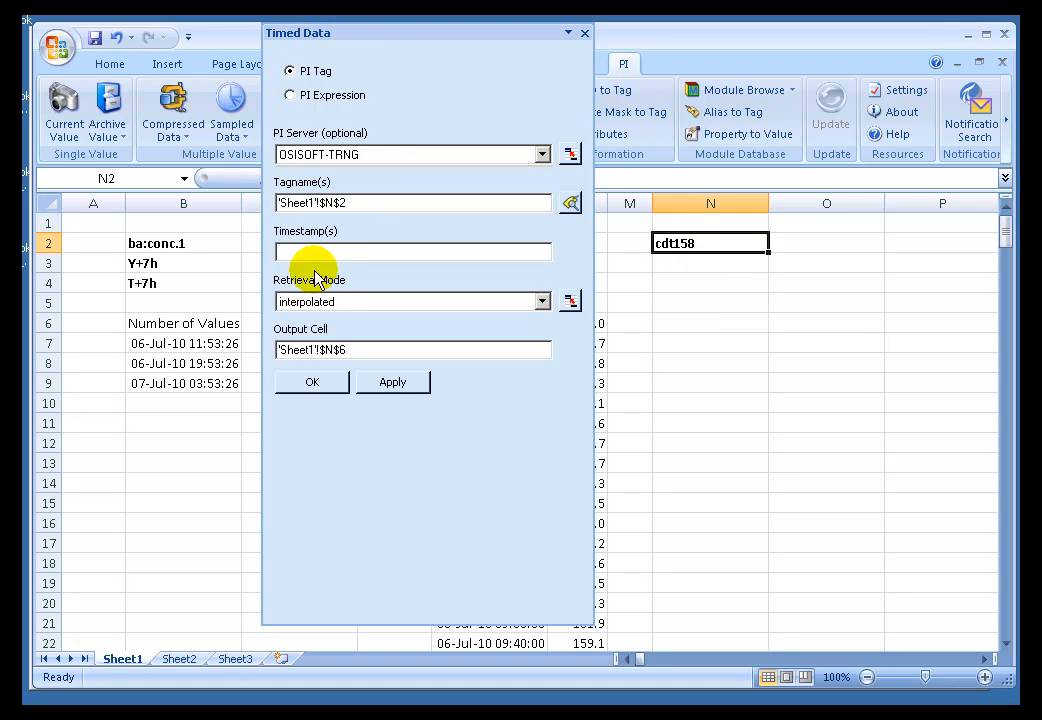
pyautogui.click(184, 344)
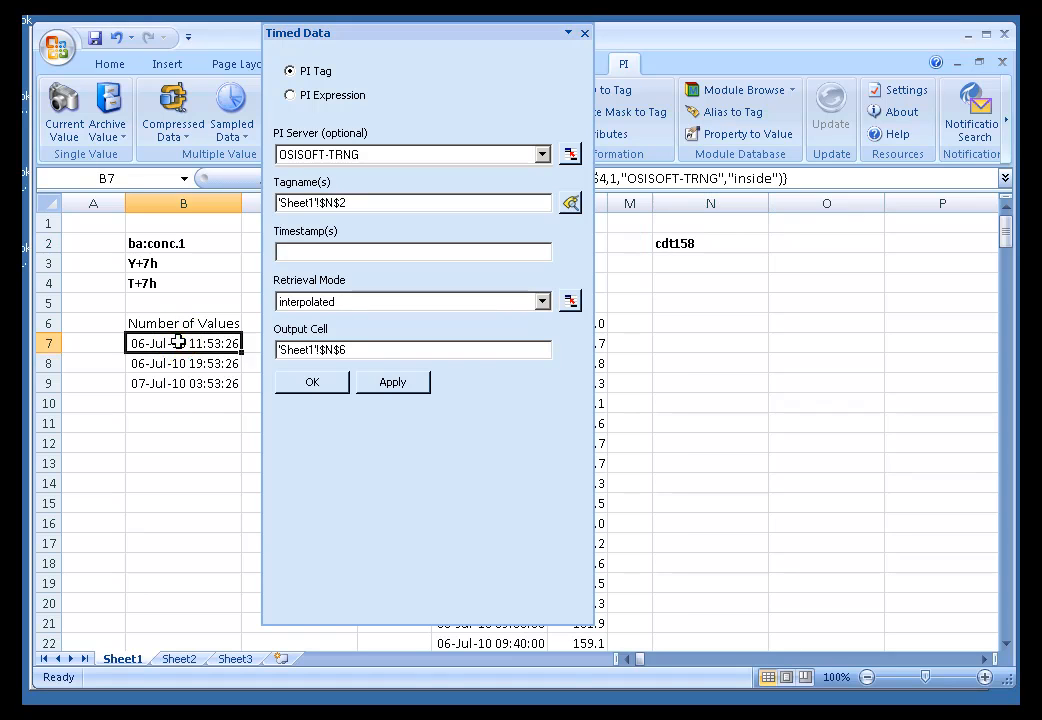
pyautogui.moveTo(184, 344); pyautogui.dragTo(184, 384)
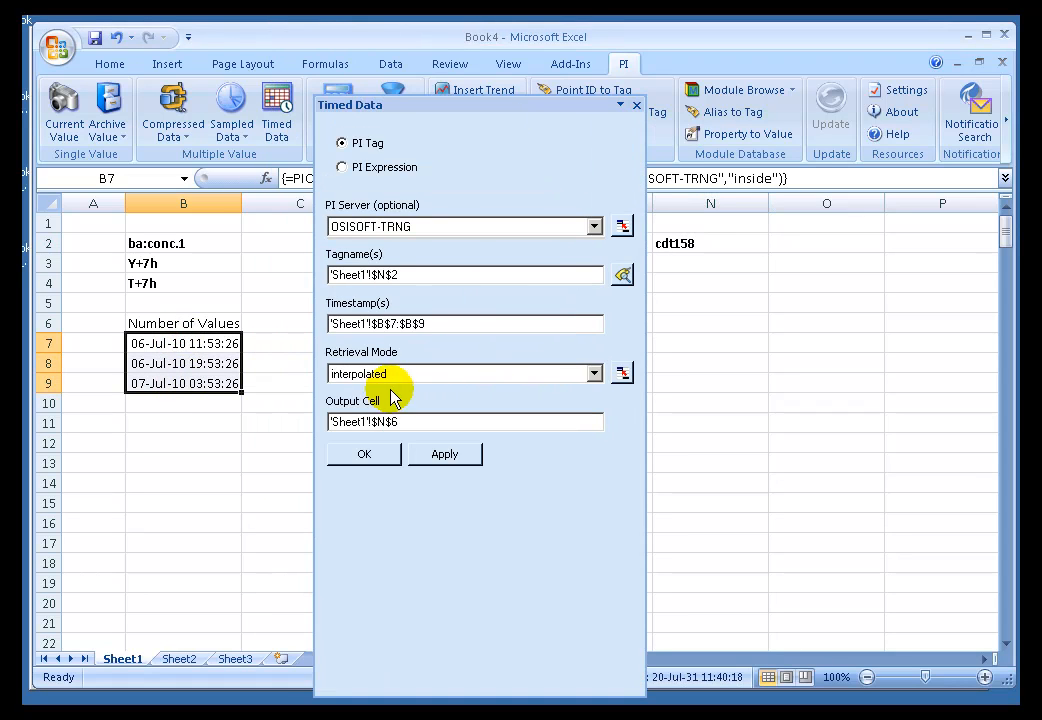
pyautogui.moveTo(408, 384)
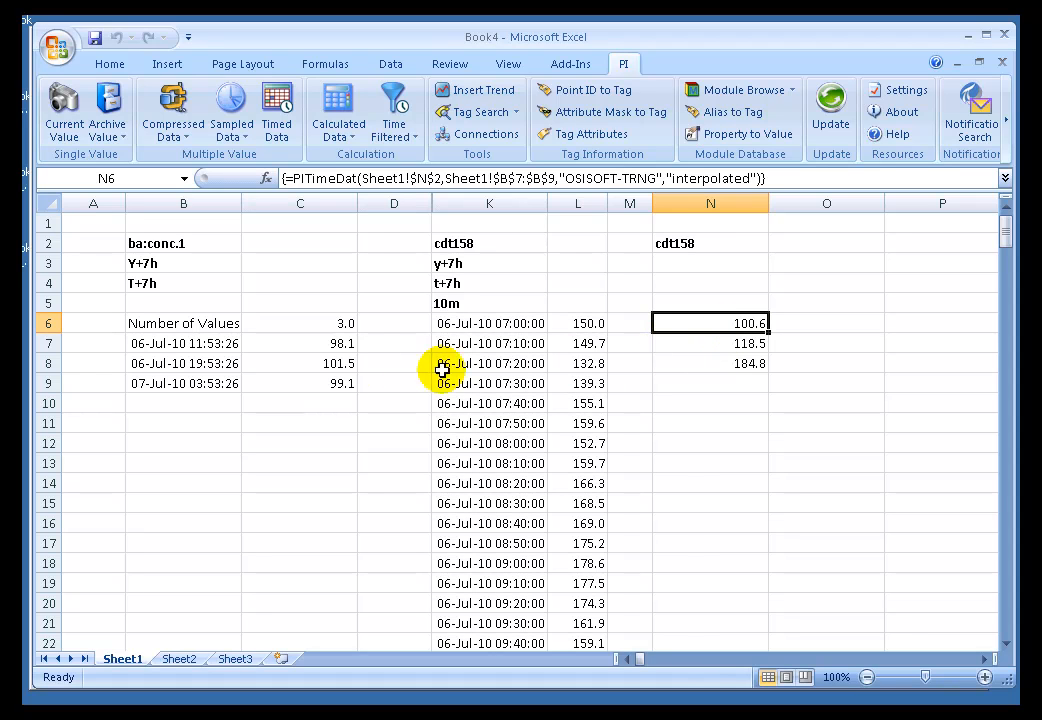
pyautogui.moveTo(684, 344)
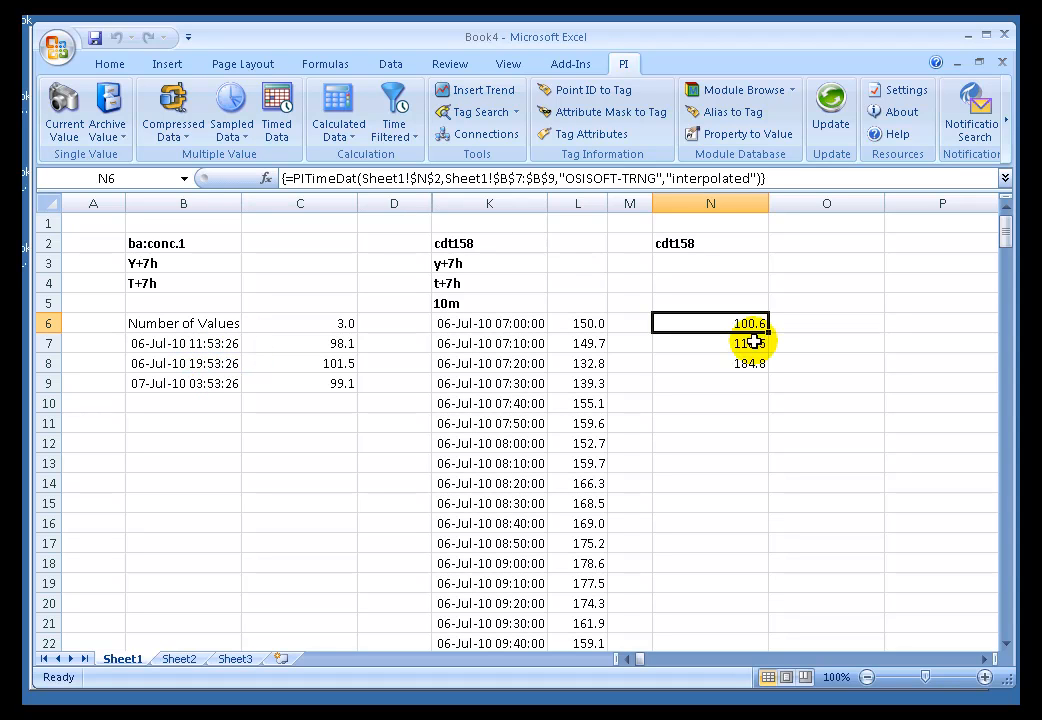
# Step: Select the retrieved cdt158 array in N6:N8 to clear it
pyautogui.doubleClick(710, 344)
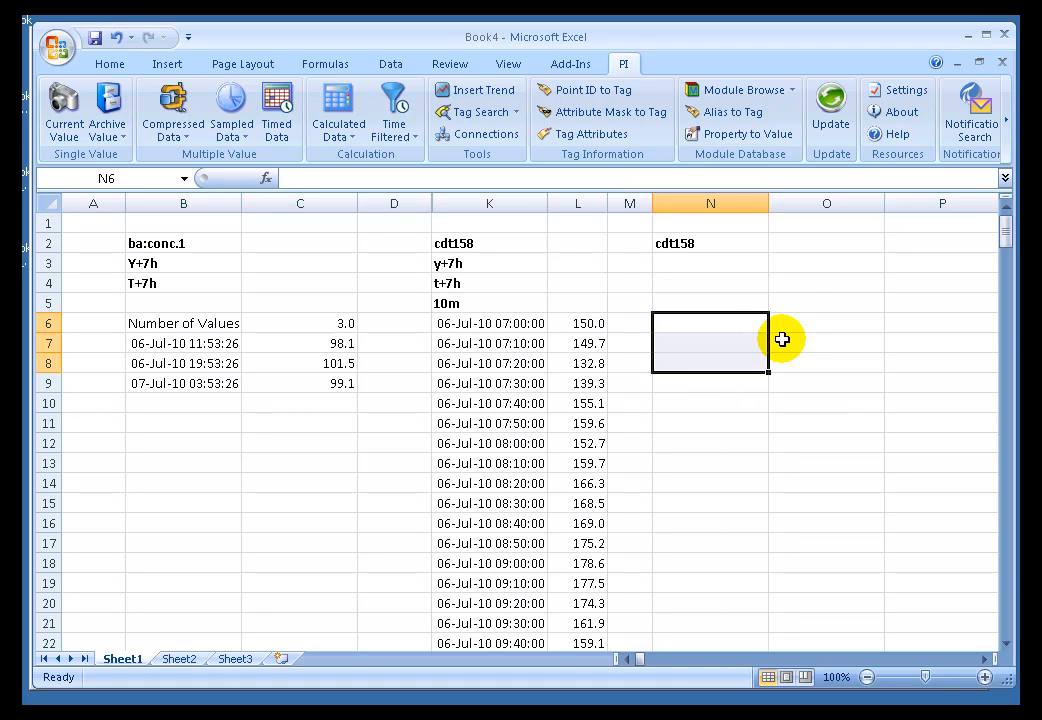
pyautogui.click(710, 344)
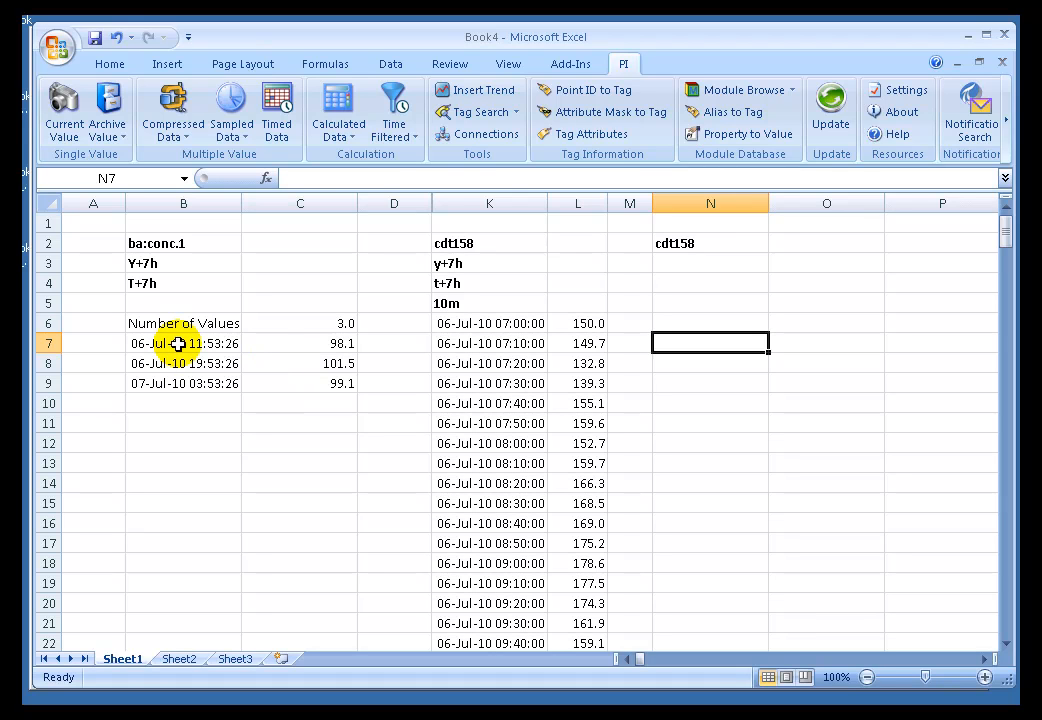
pyautogui.click(184, 384)
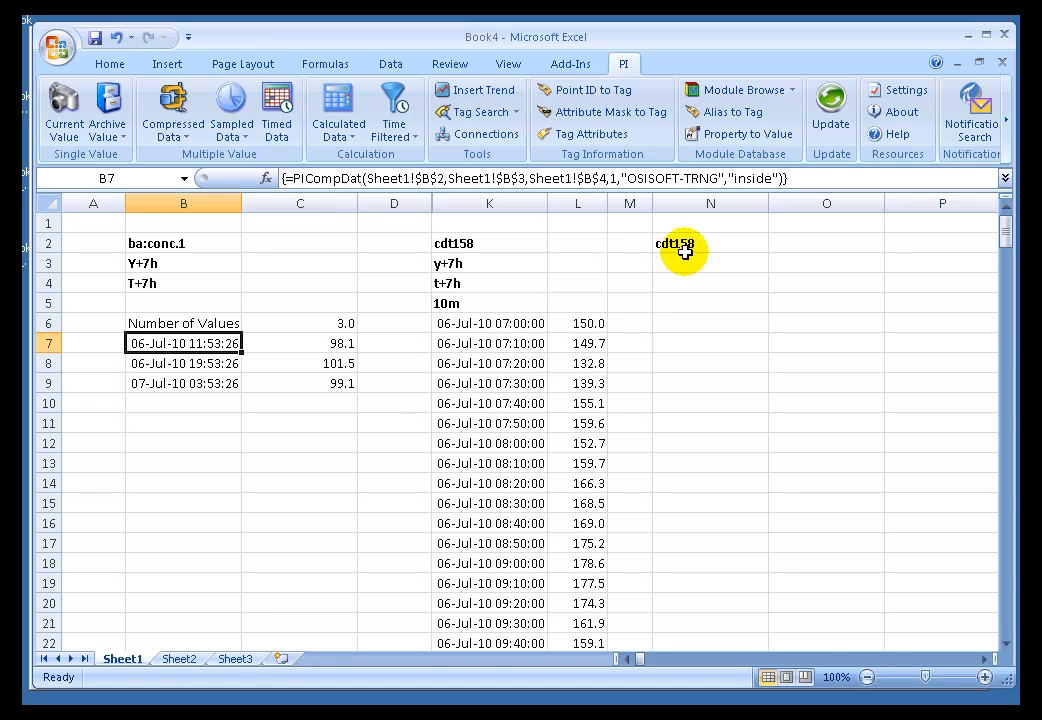
pyautogui.moveTo(676, 352)
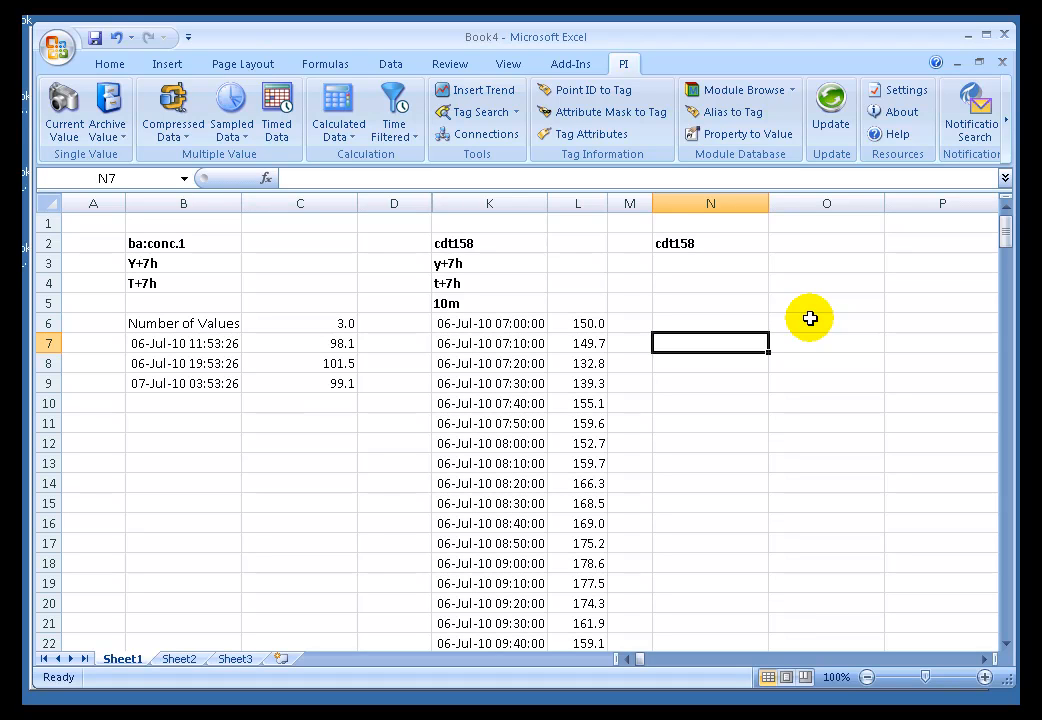
# Step: Enter =B7+(1/48) in N7 to add 30 minutes to the first timestamp
pyautogui.write('=B7')
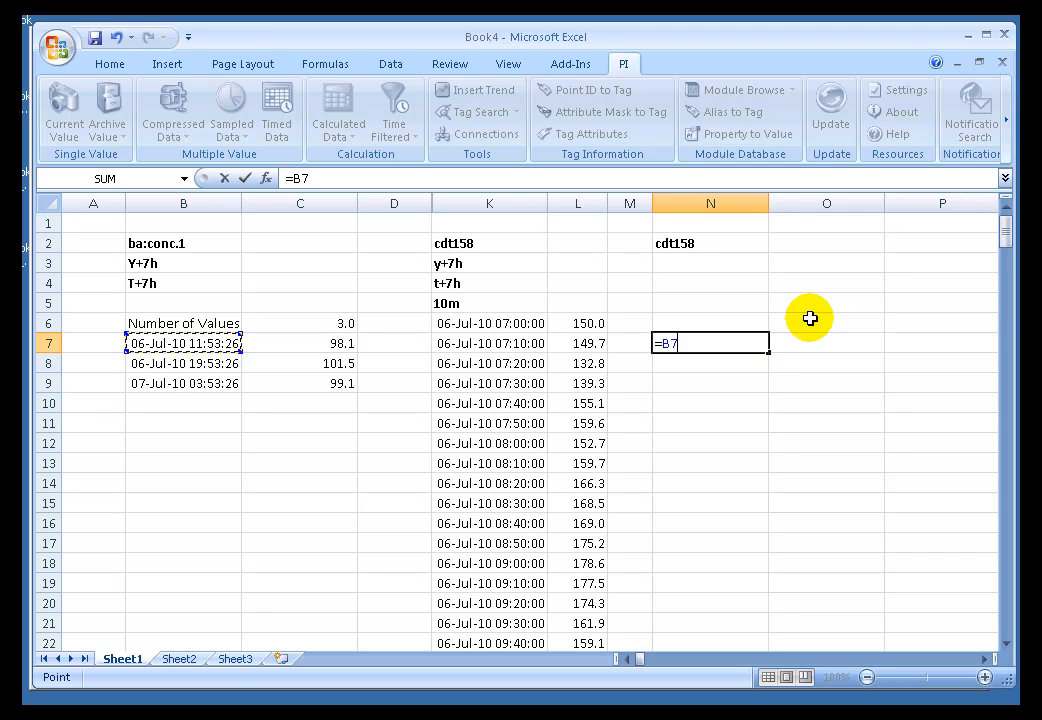
pyautogui.write('+')
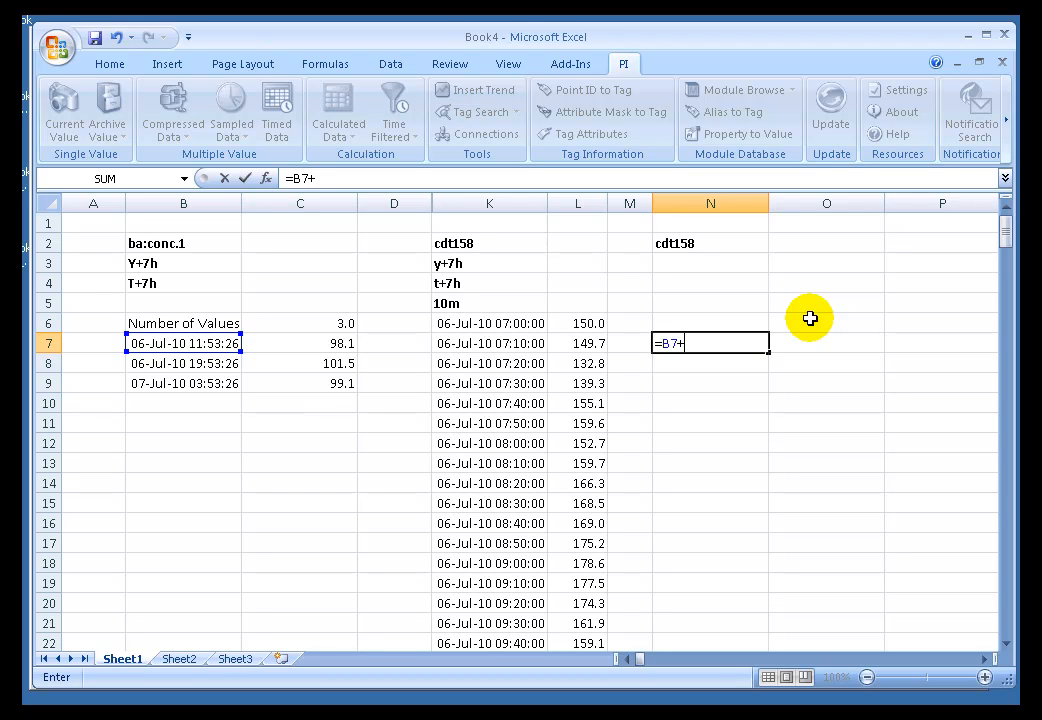
pyautogui.write('(1/')
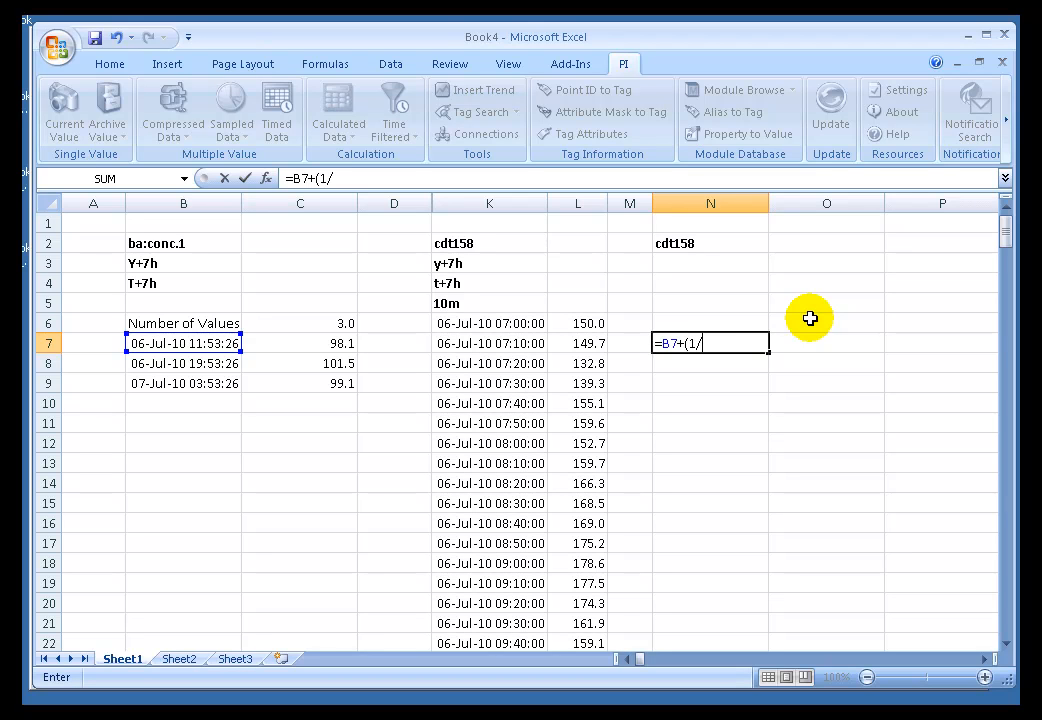
pyautogui.write('48)')
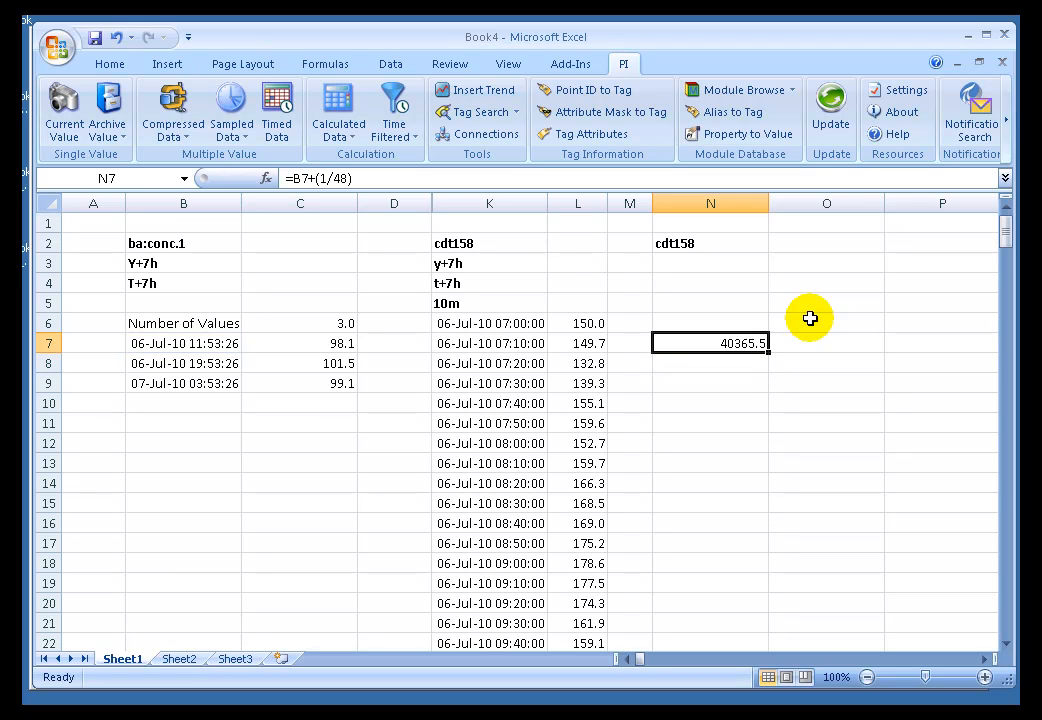
pyautogui.moveTo(768, 348)
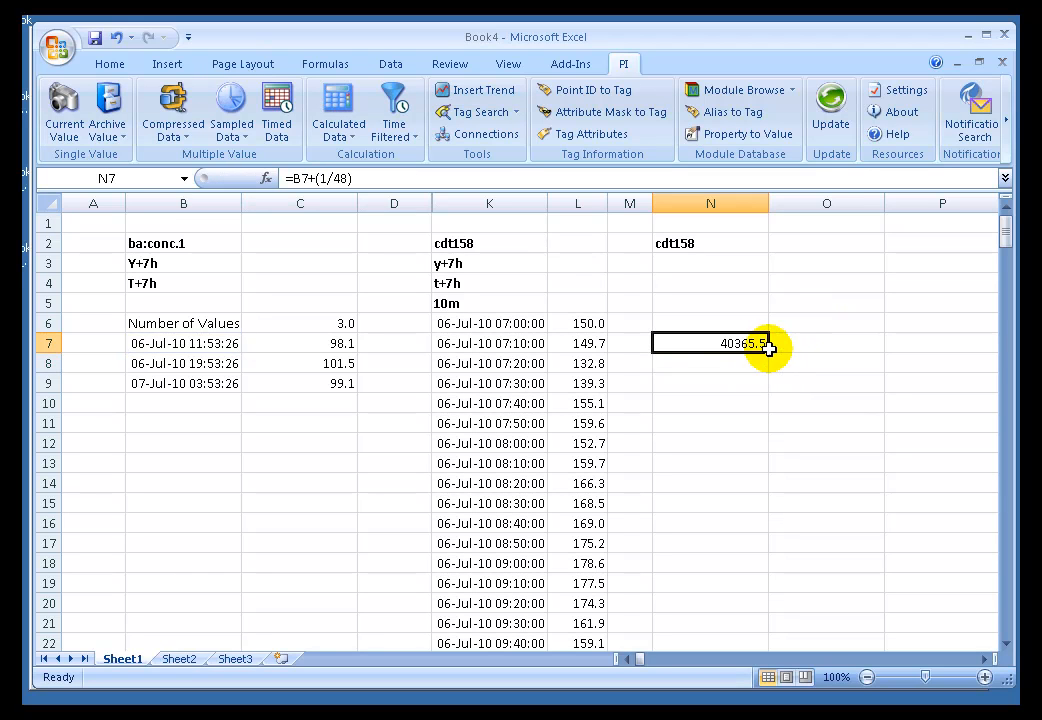
pyautogui.moveTo(810, 336)
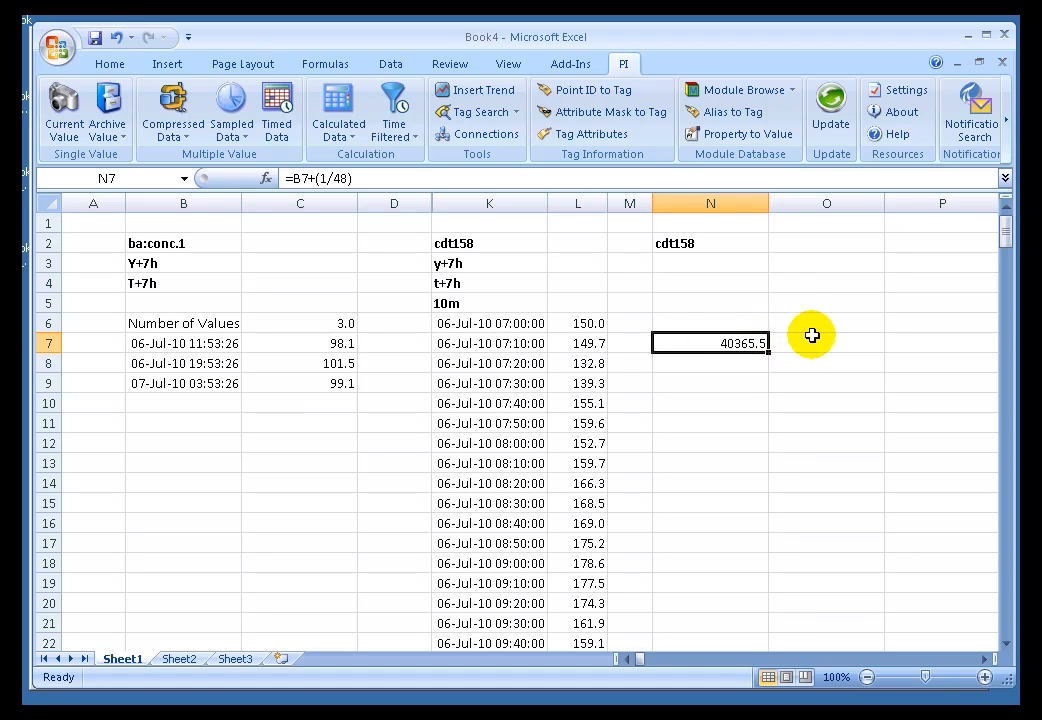
pyautogui.moveTo(724, 350)
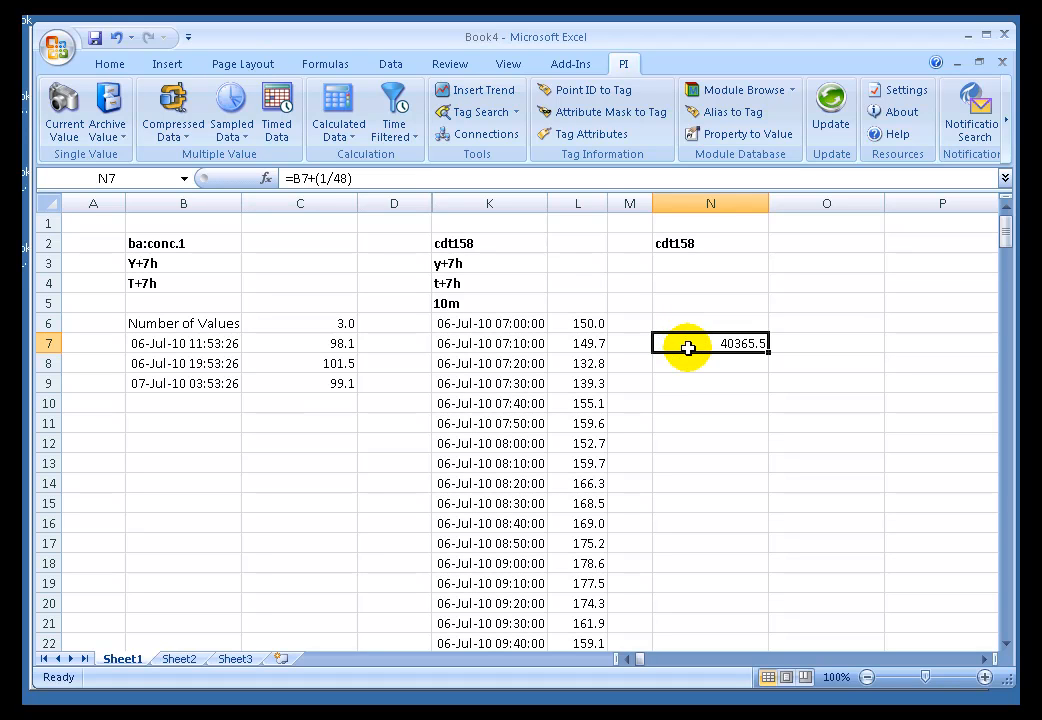
# Step: Paste B7's date format onto N7 so it shows 06-Jul-10 12:23:26
pyautogui.click(184, 344)
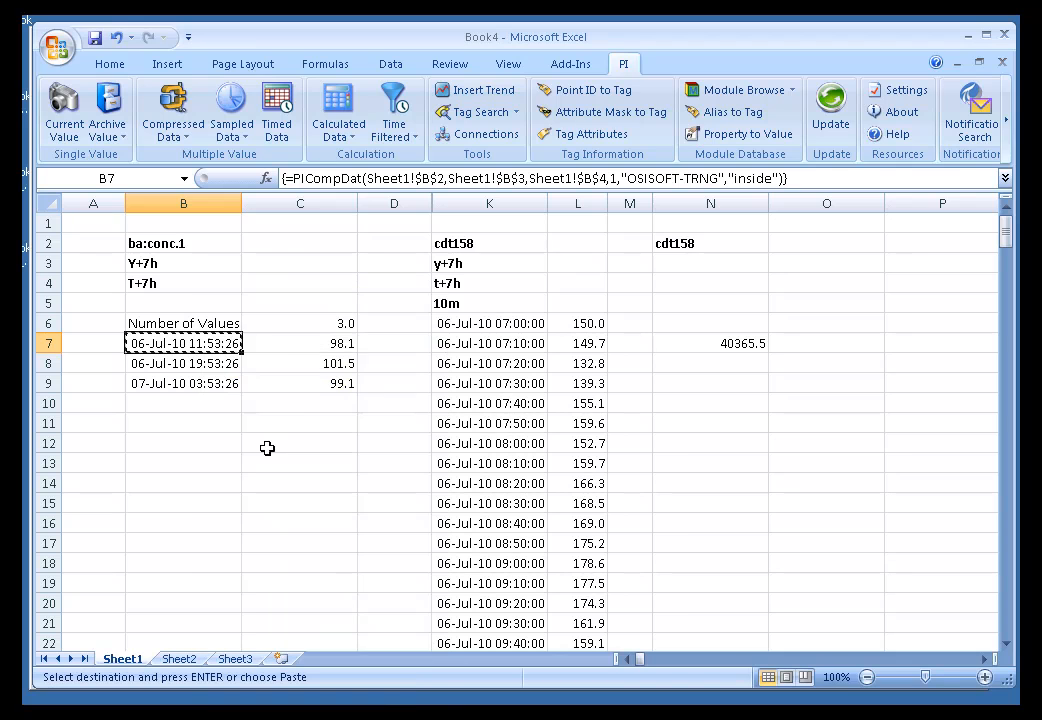
pyautogui.click(710, 344)
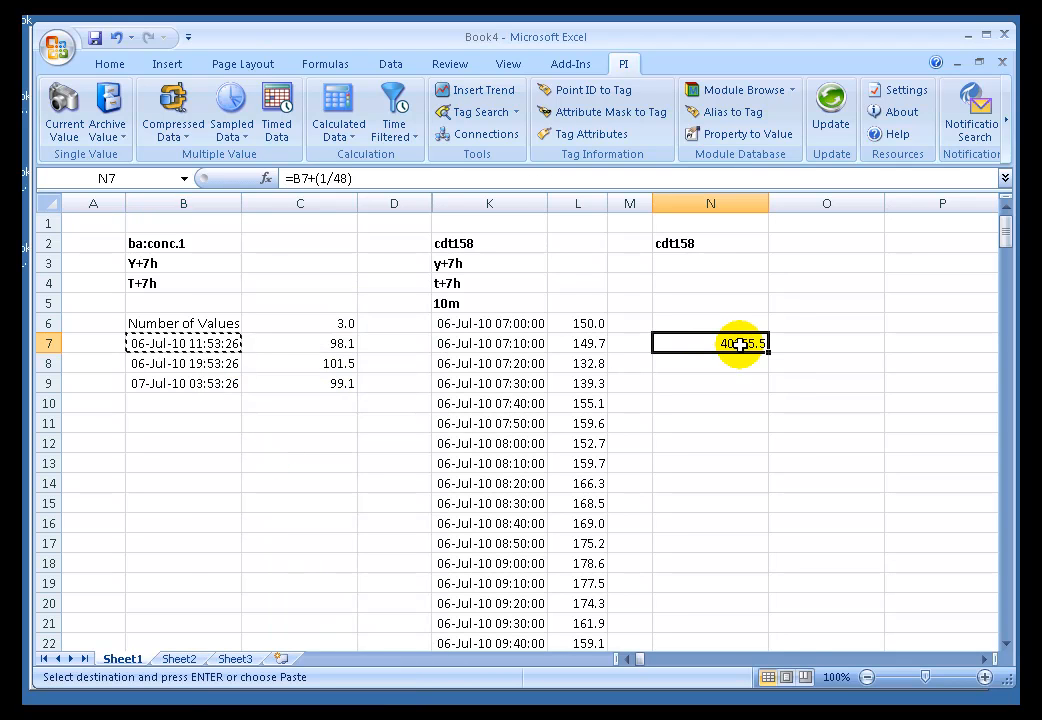
pyautogui.rightClick(710, 344)
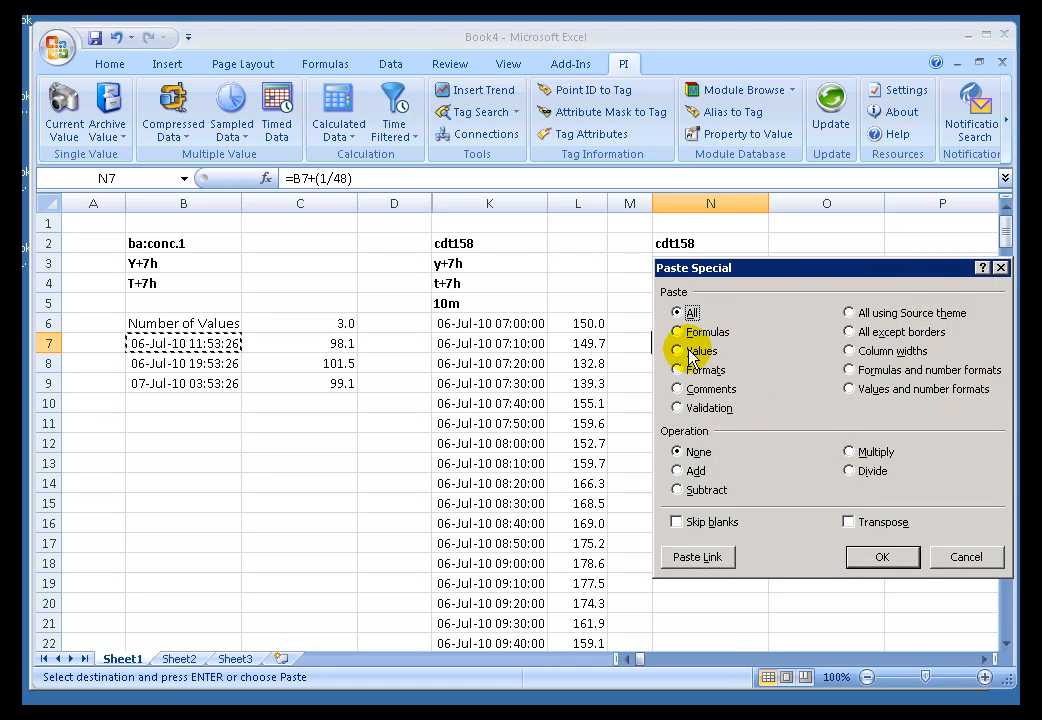
pyautogui.click(880, 556)
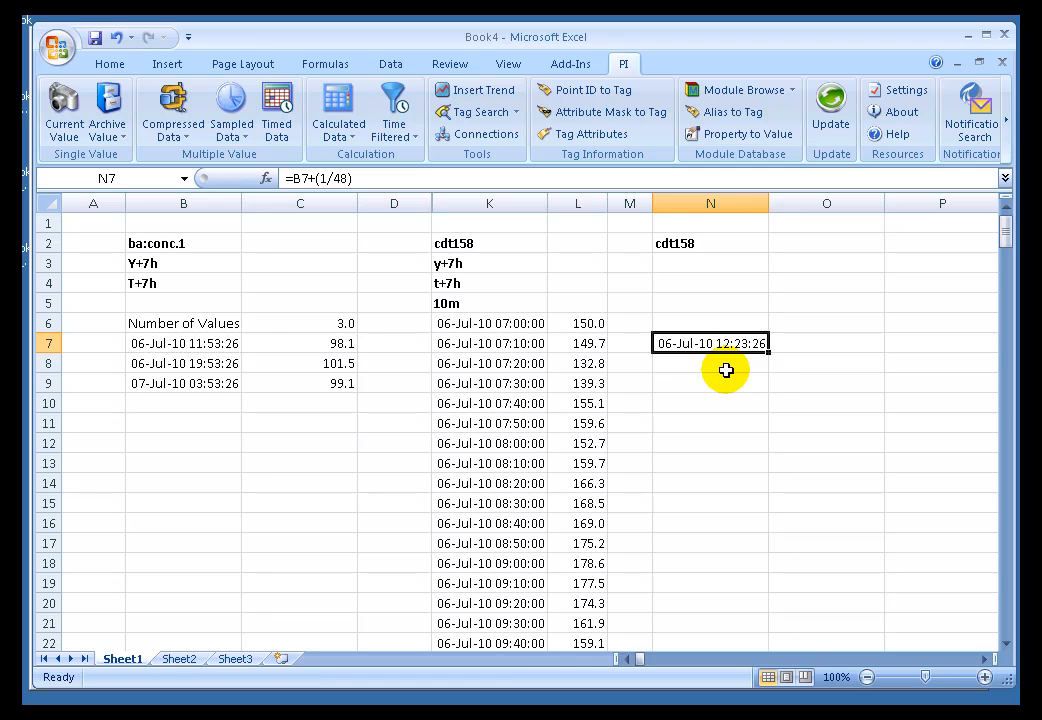
pyautogui.moveTo(192, 344)
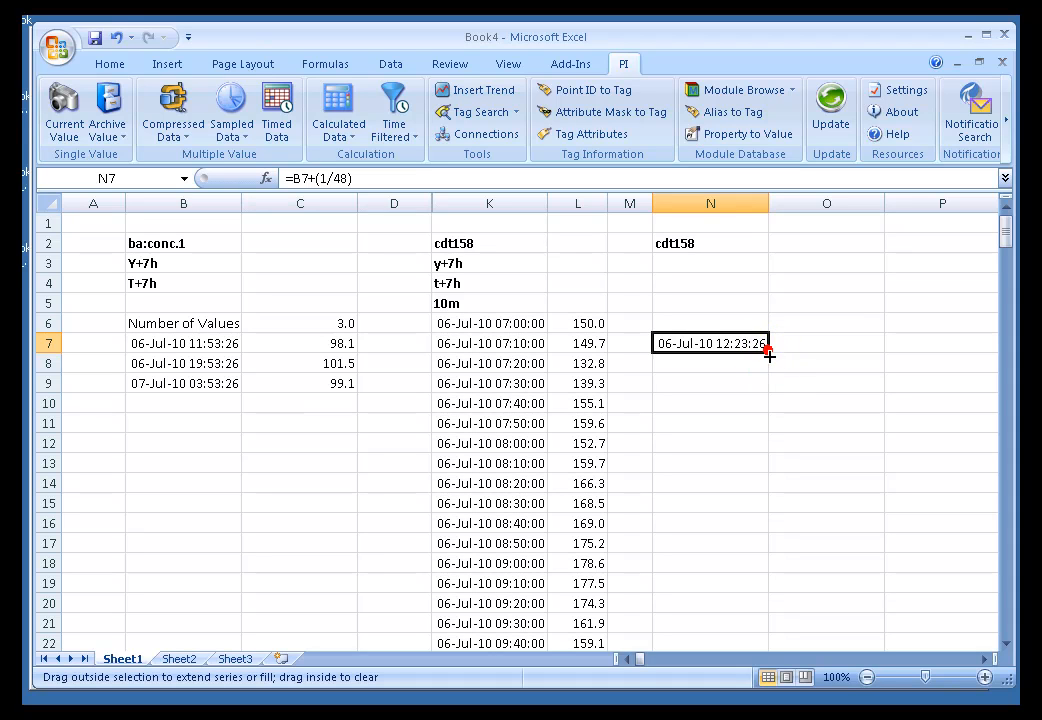
# Step: Fill the offset formula down to N9 and compare the results with the source timestamps
pyautogui.moveTo(768, 350); pyautogui.dragTo(768, 390)
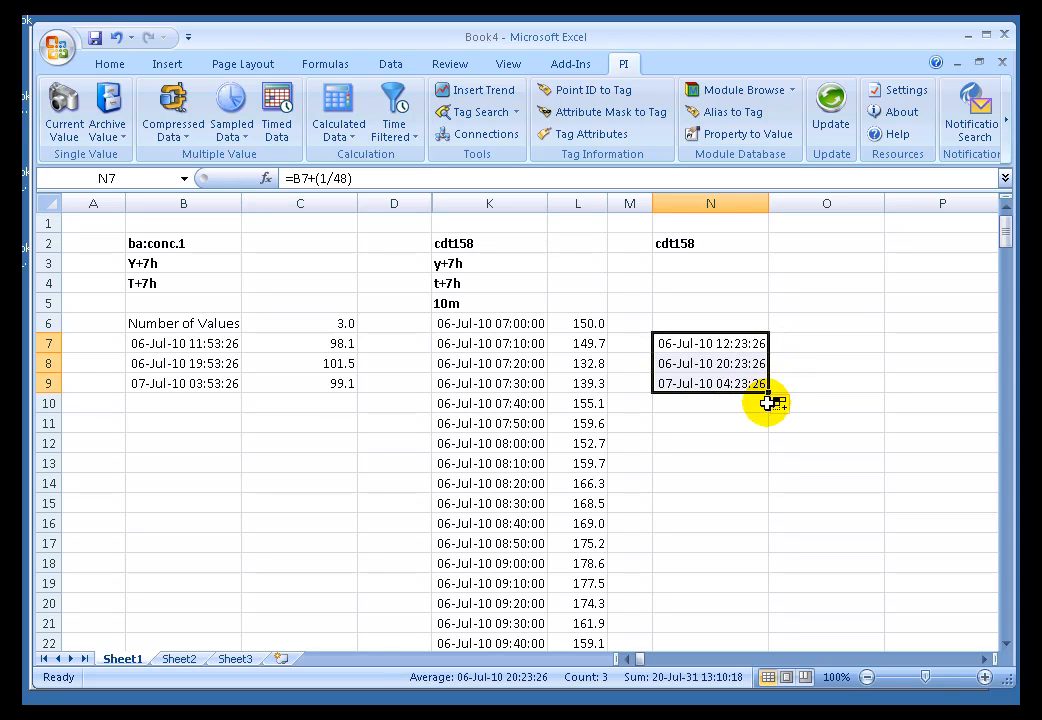
pyautogui.moveTo(558, 368)
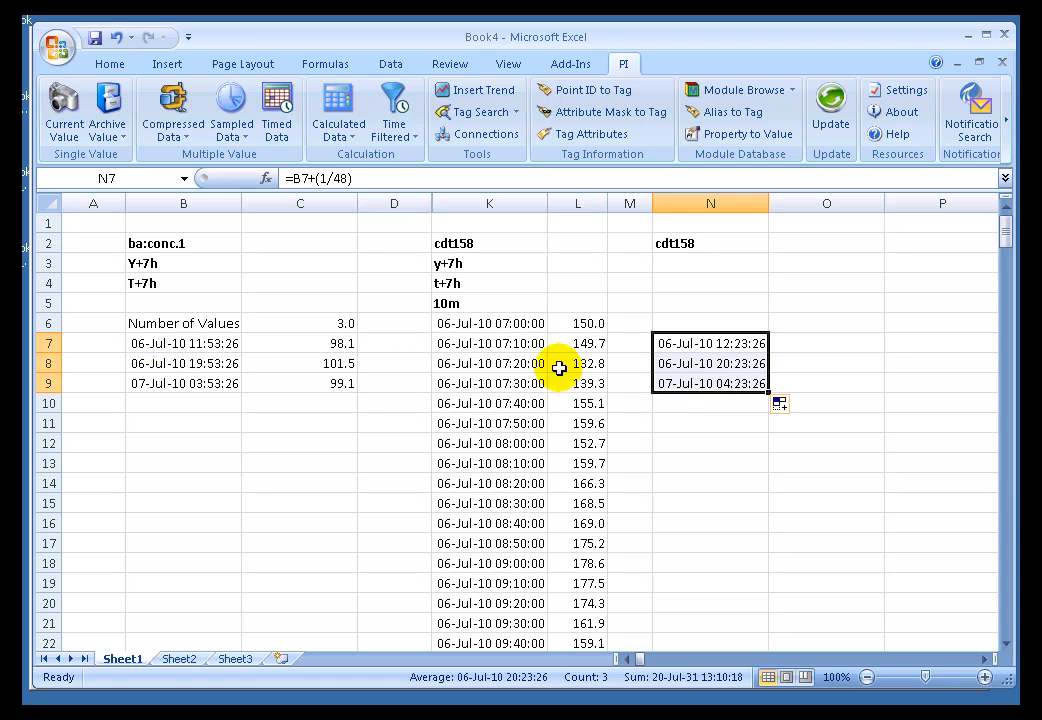
pyautogui.moveTo(152, 388)
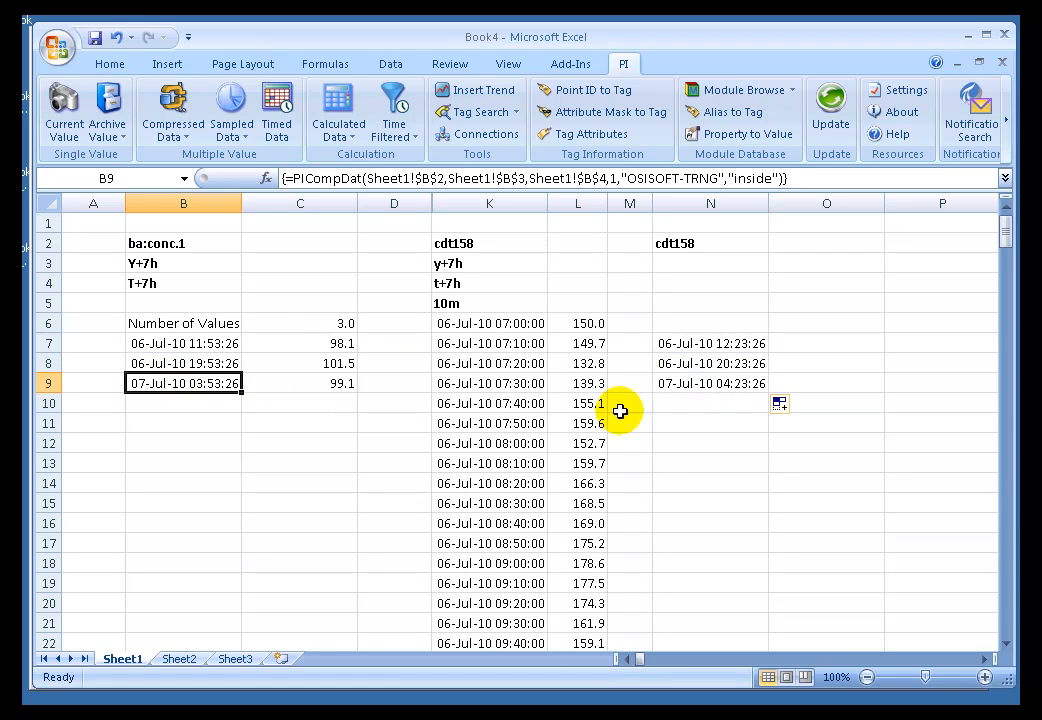
pyautogui.click(710, 344)
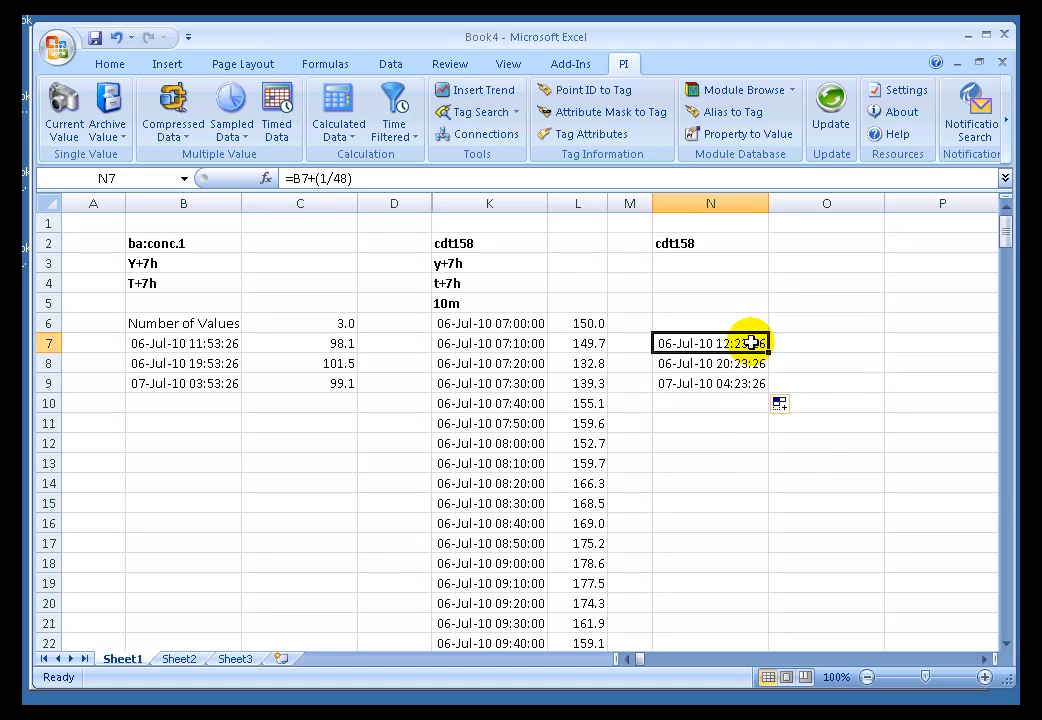
pyautogui.click(826, 344)
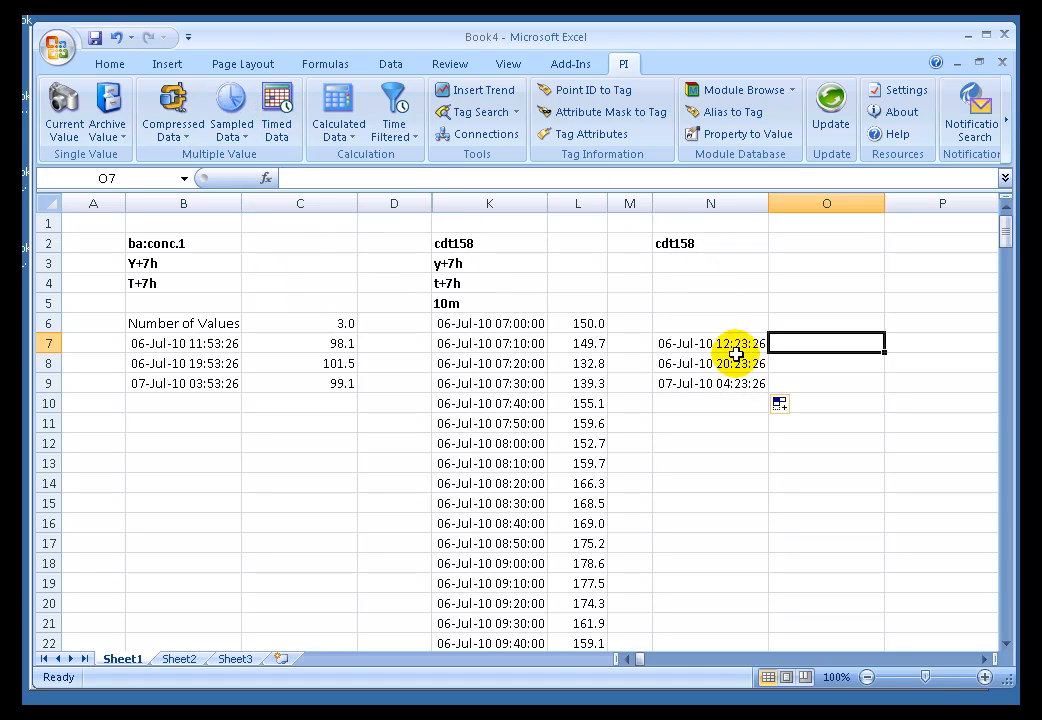
pyautogui.click(276, 110)
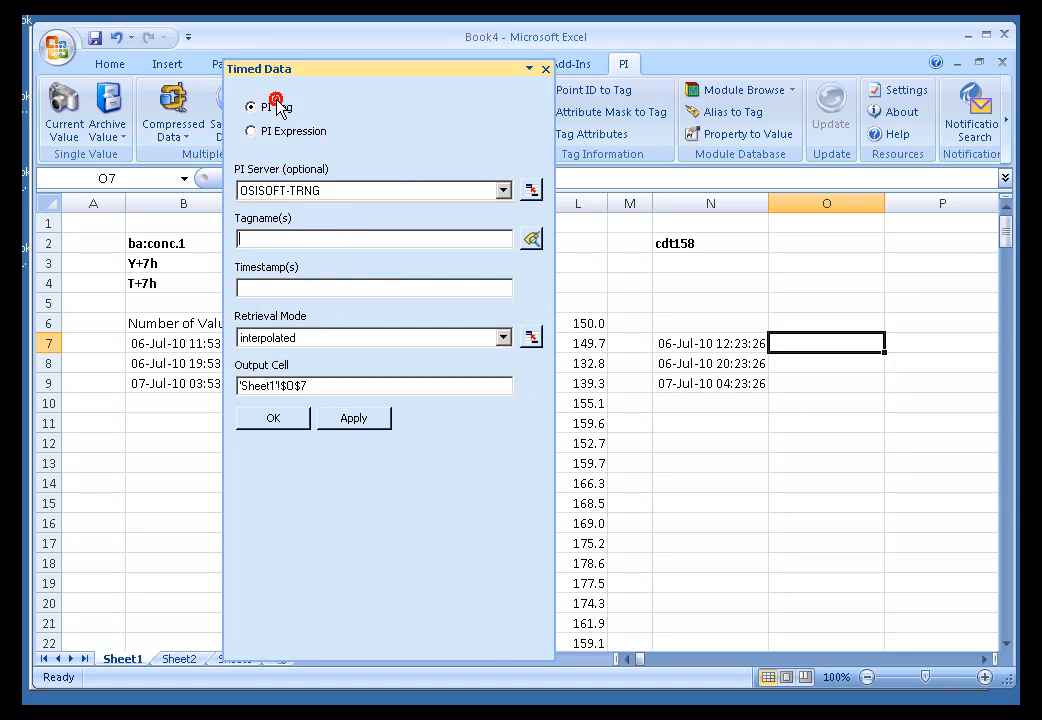
pyautogui.click(710, 242)
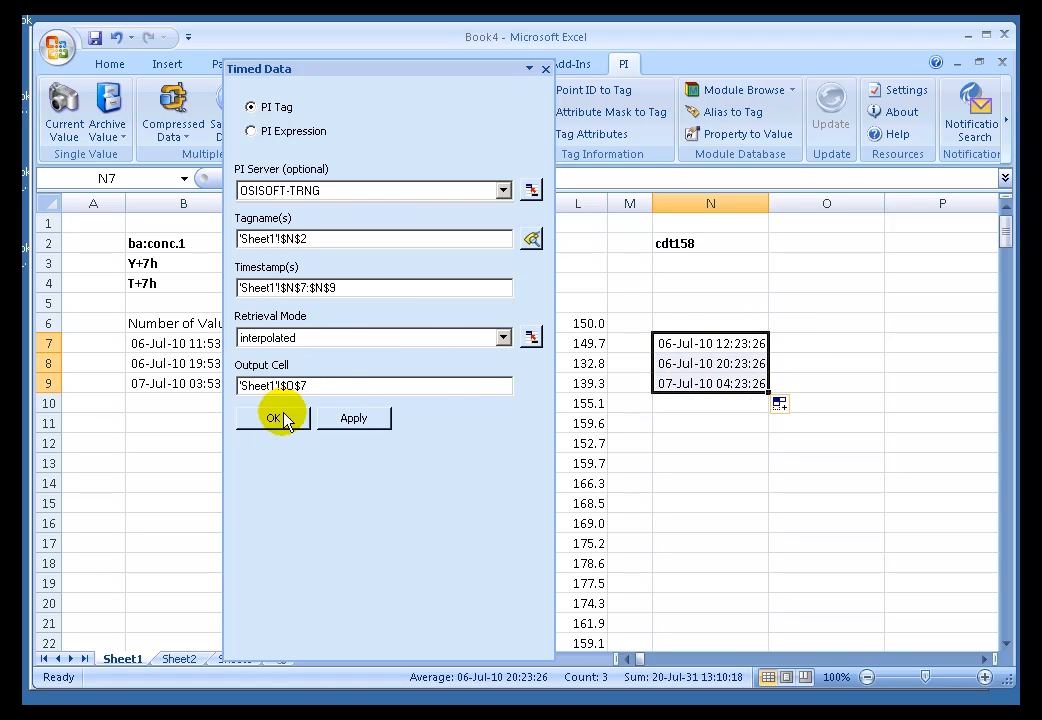
pyautogui.click(272, 418)
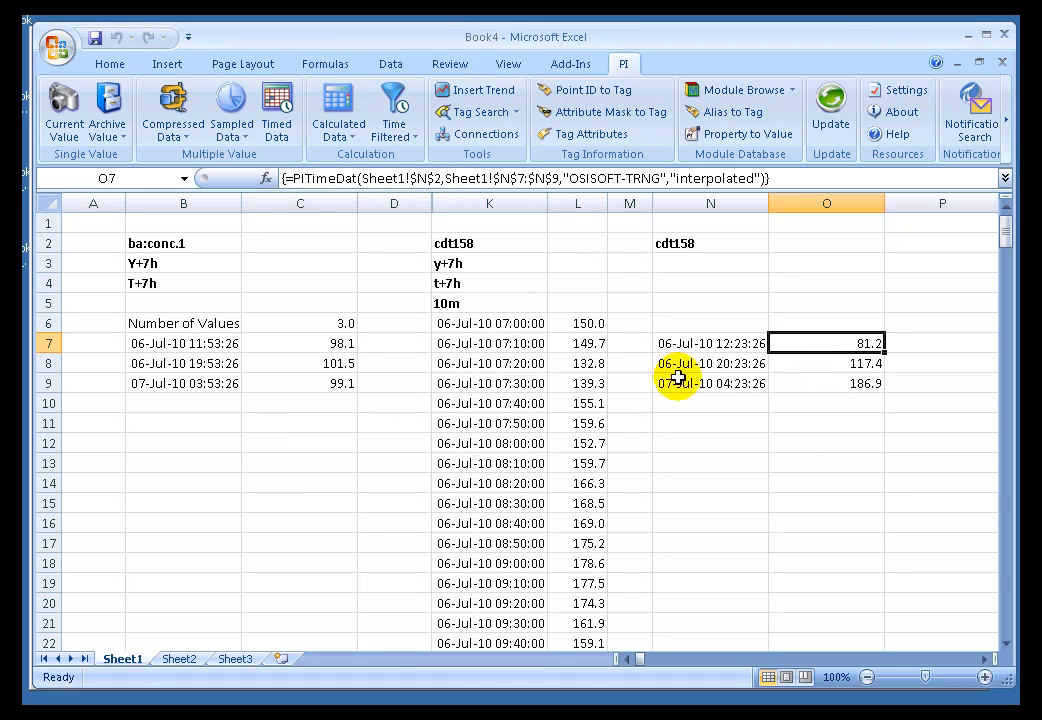
pyautogui.moveTo(732, 344)
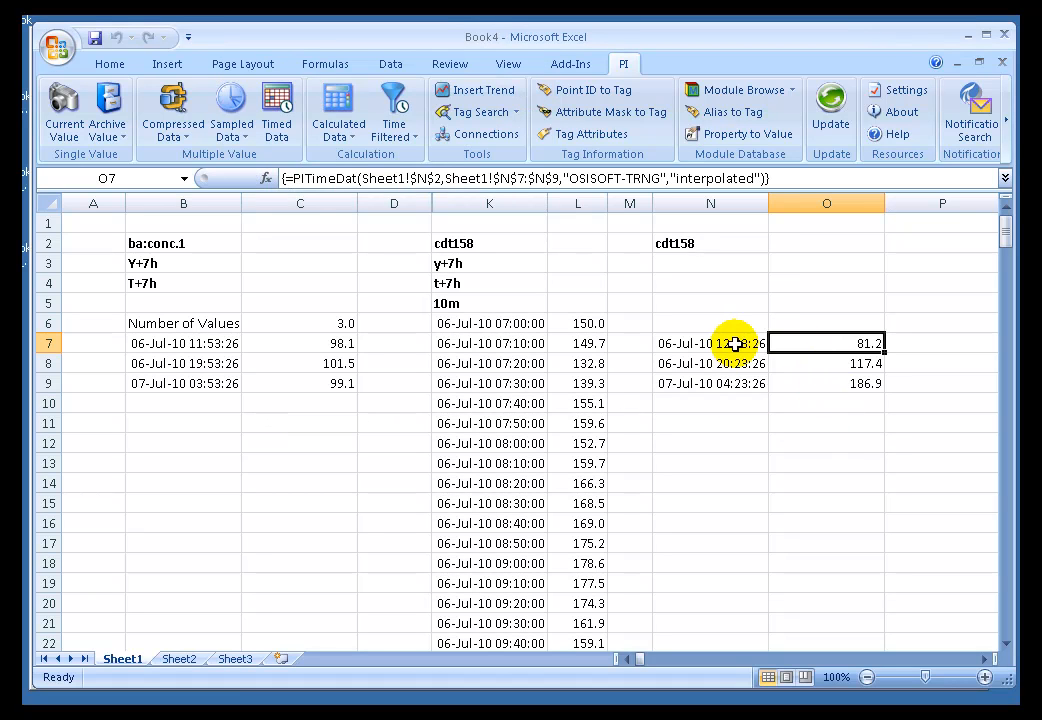
pyautogui.moveTo(200, 356)
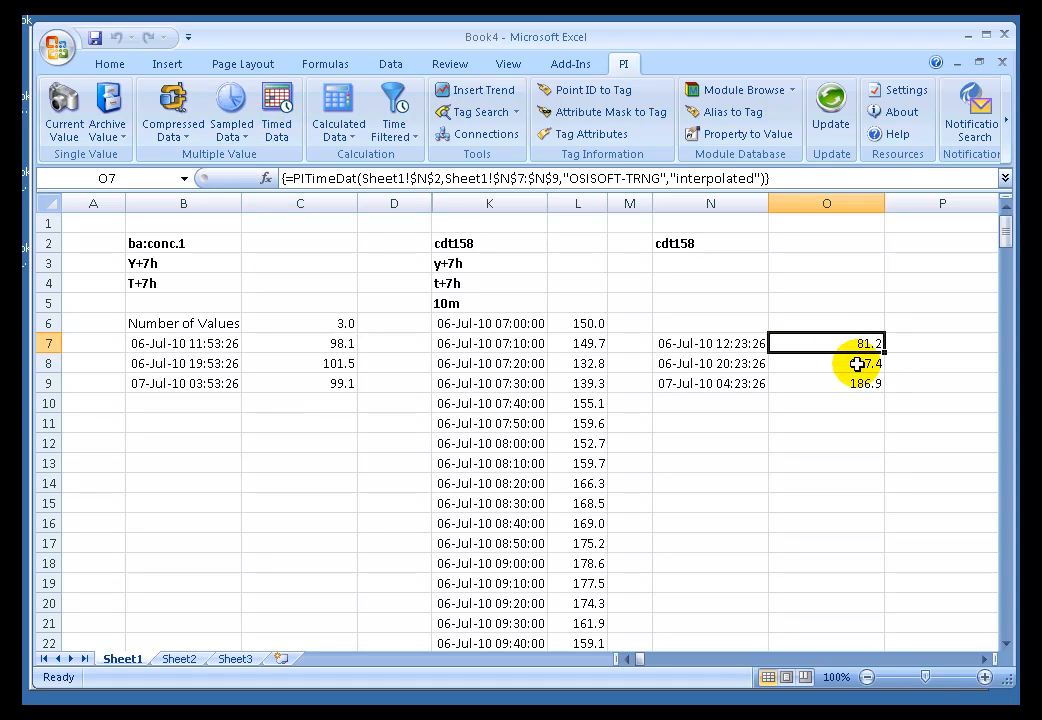
pyautogui.rightClick(826, 344)
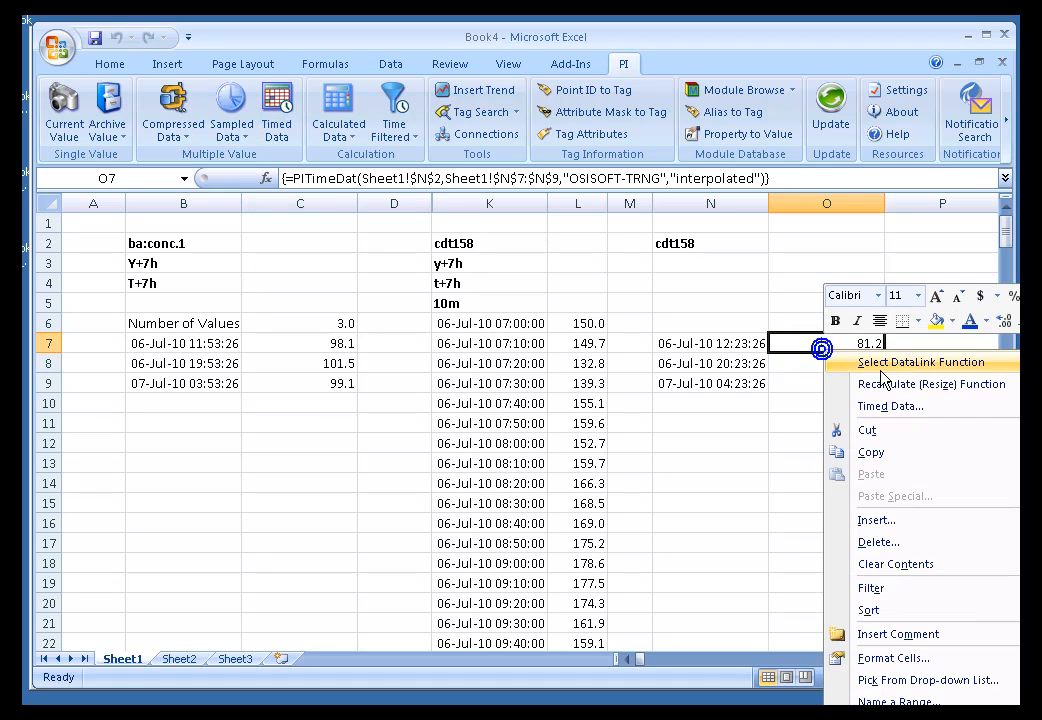
pyautogui.click(888, 404)
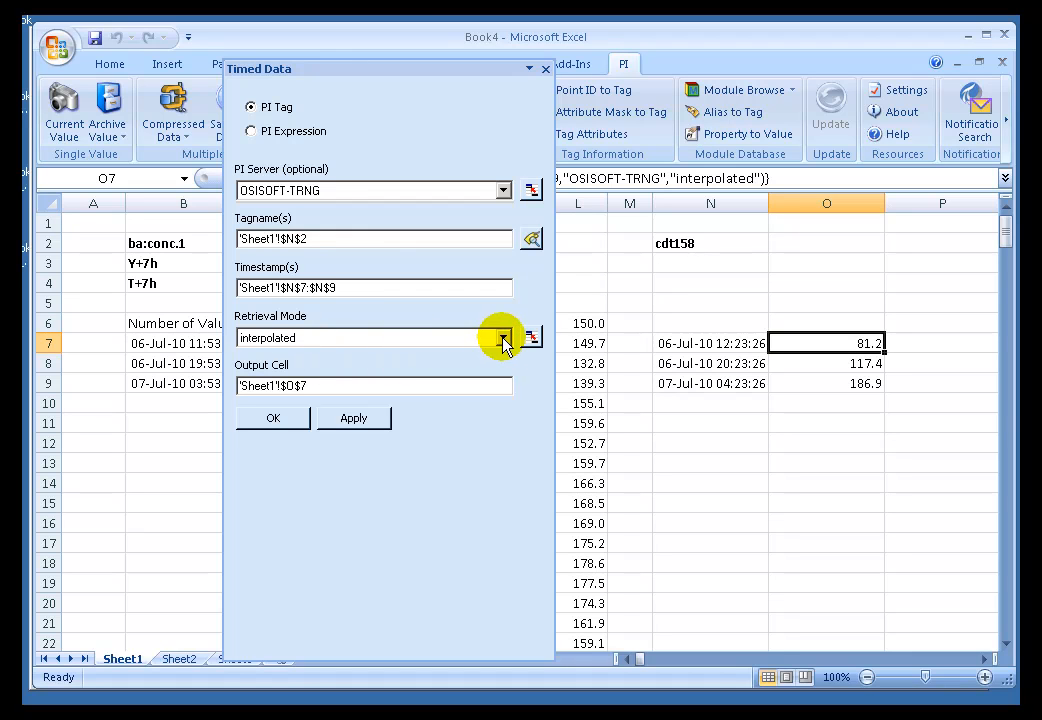
pyautogui.click(504, 336)
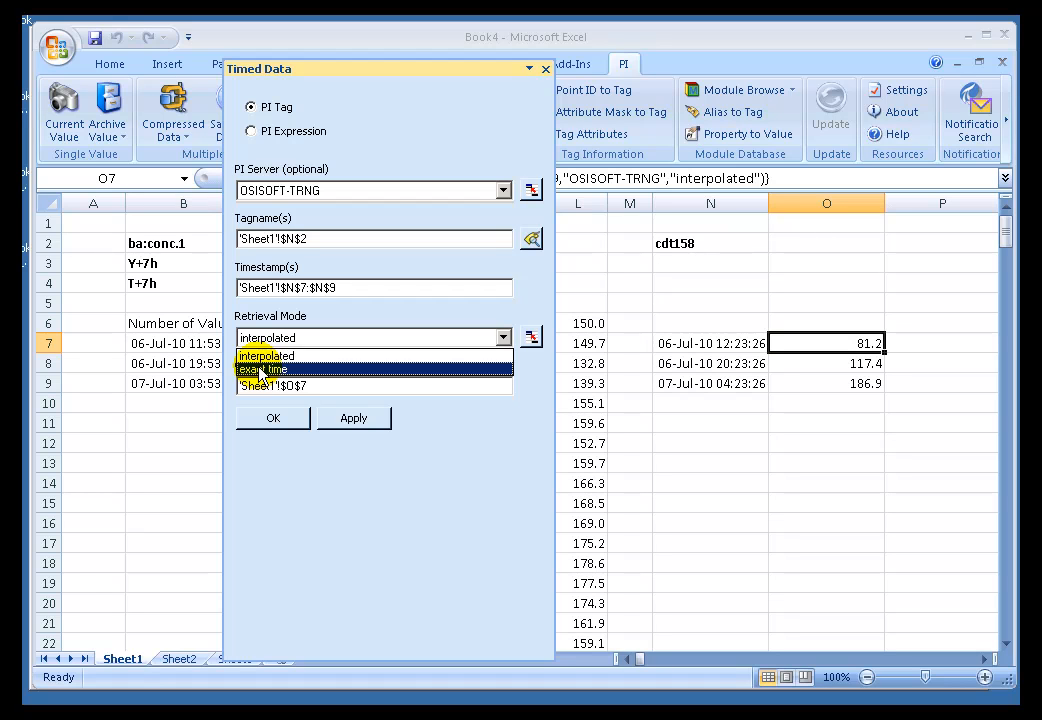
pyautogui.click(264, 370)
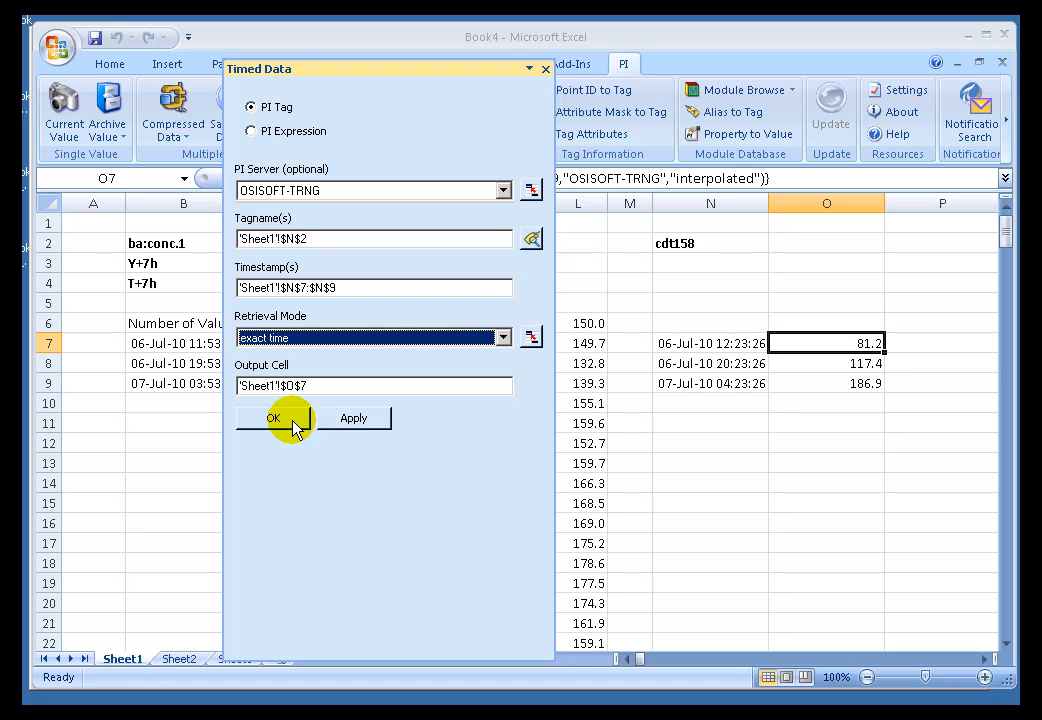
pyautogui.click(272, 418)
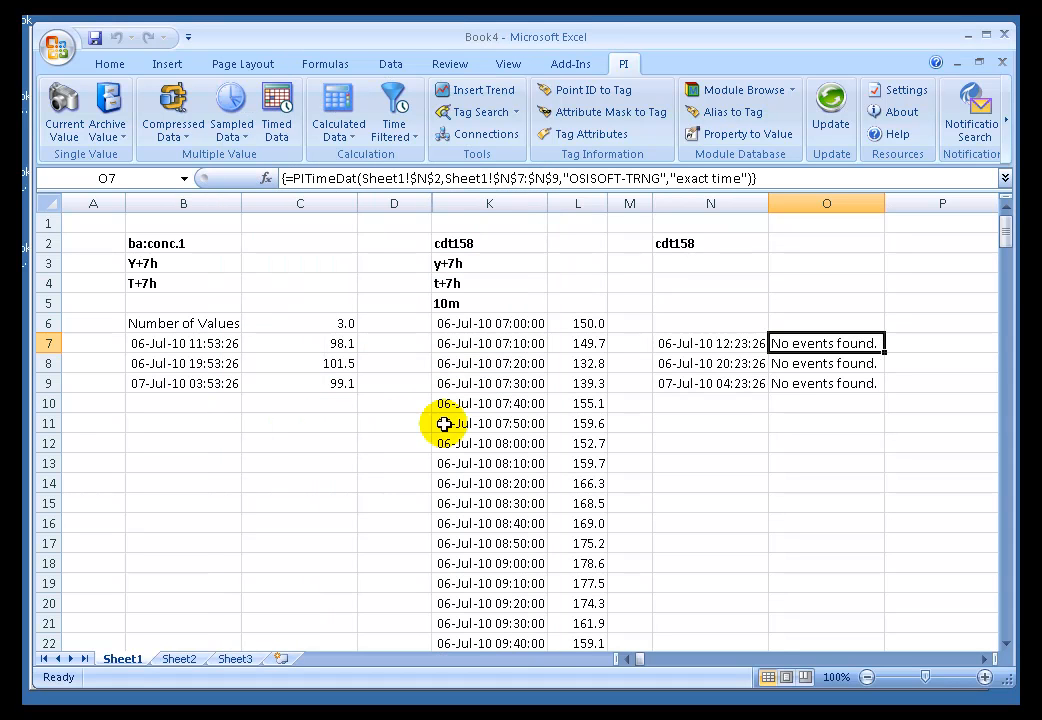
pyautogui.moveTo(744, 344)
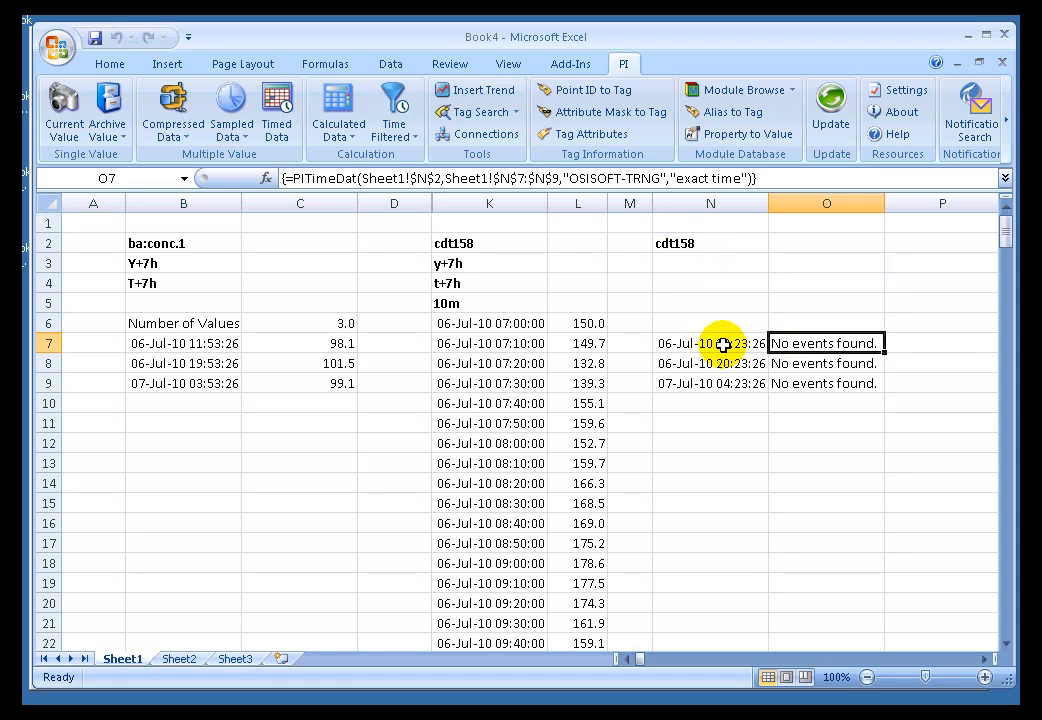
pyautogui.rightClick(710, 344)
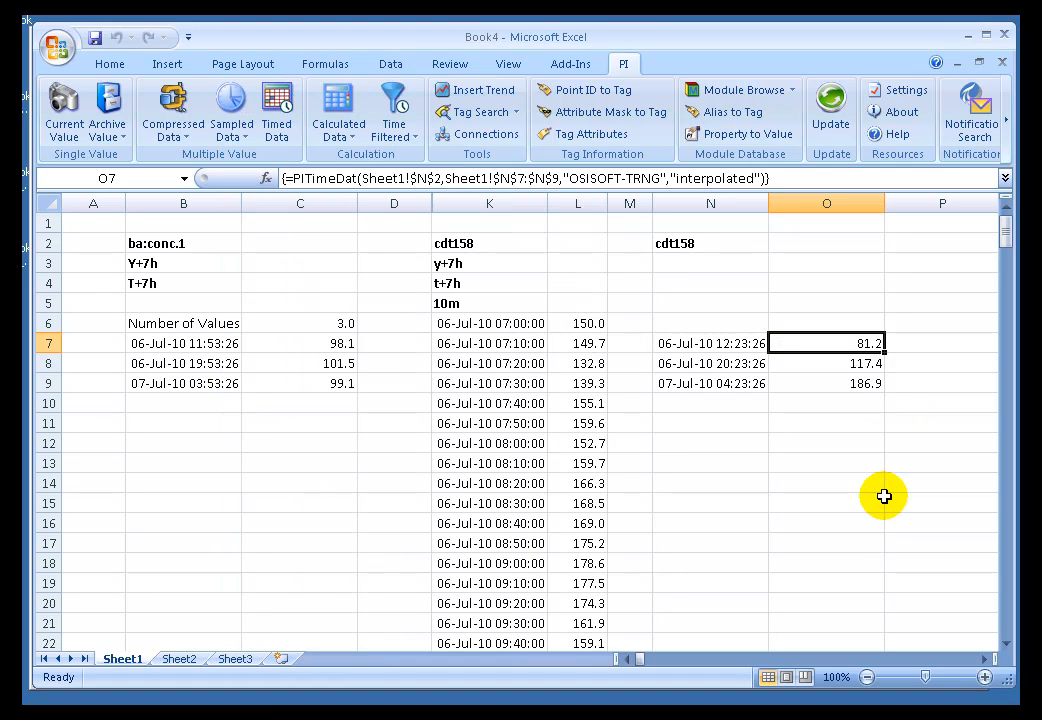
pyautogui.moveTo(880, 492)
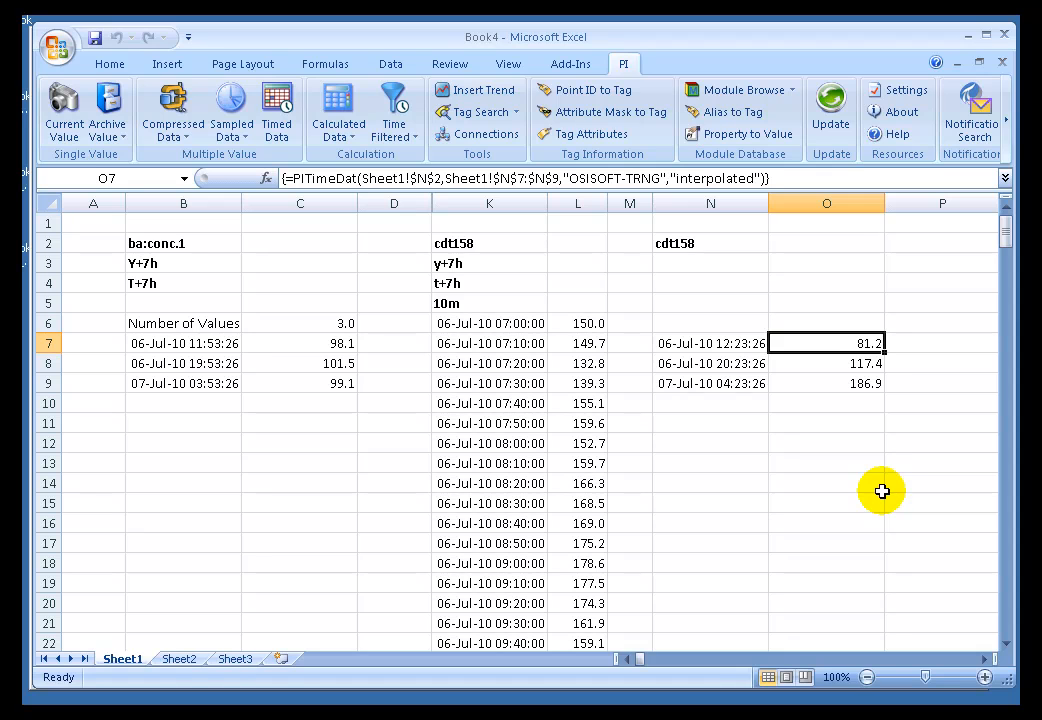
pyautogui.moveTo(196, 336)
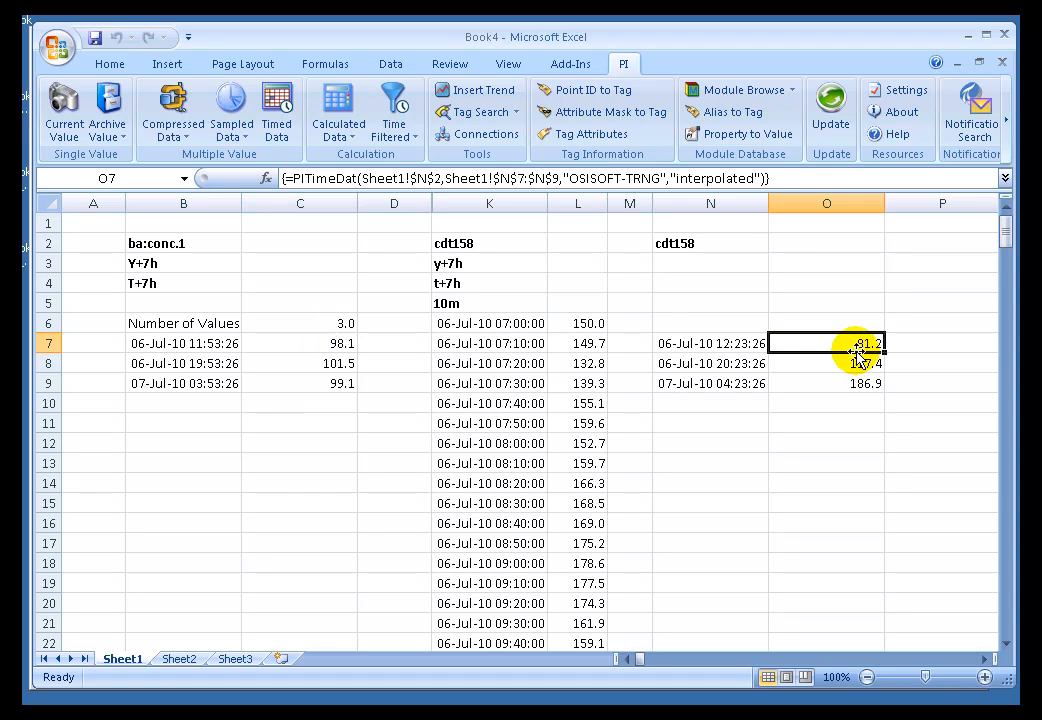
pyautogui.rightClick(300, 344)
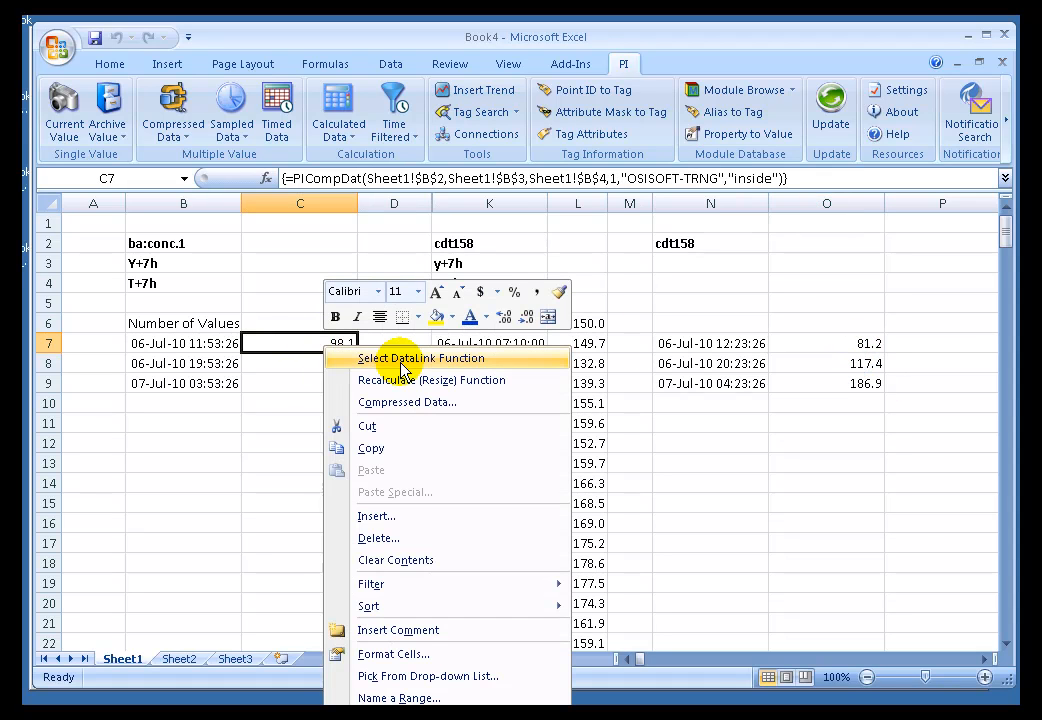
pyautogui.click(408, 400)
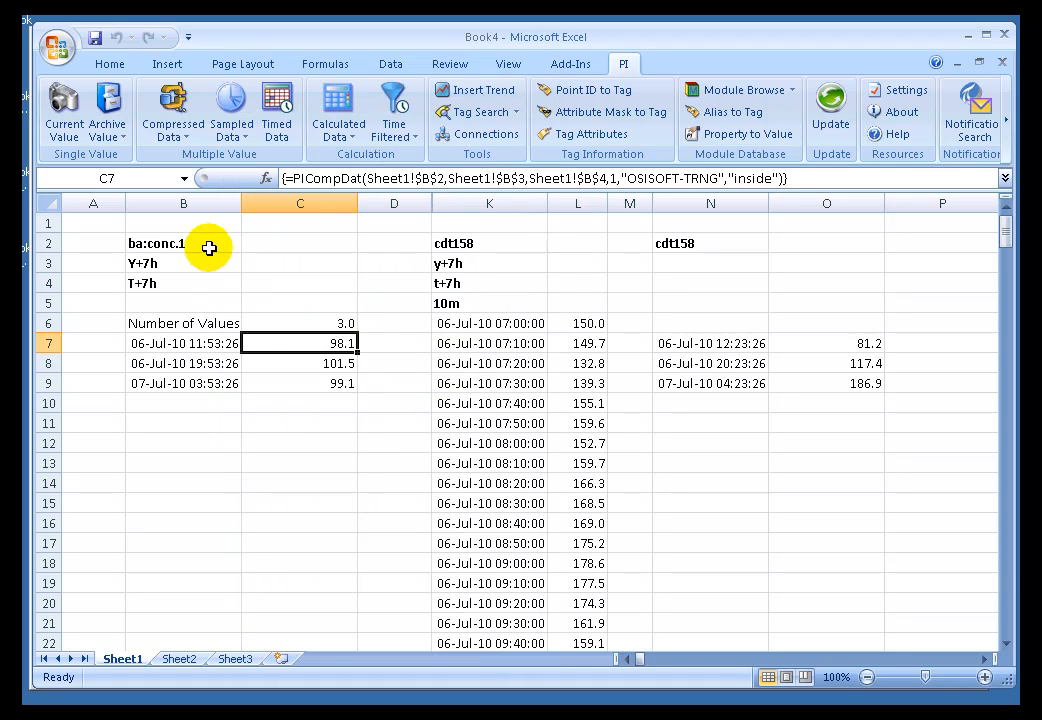
# Step: Enter ba:level.1 in B2 so the compressed data and cdt158 offset values recalculate
pyautogui.click(210, 248)
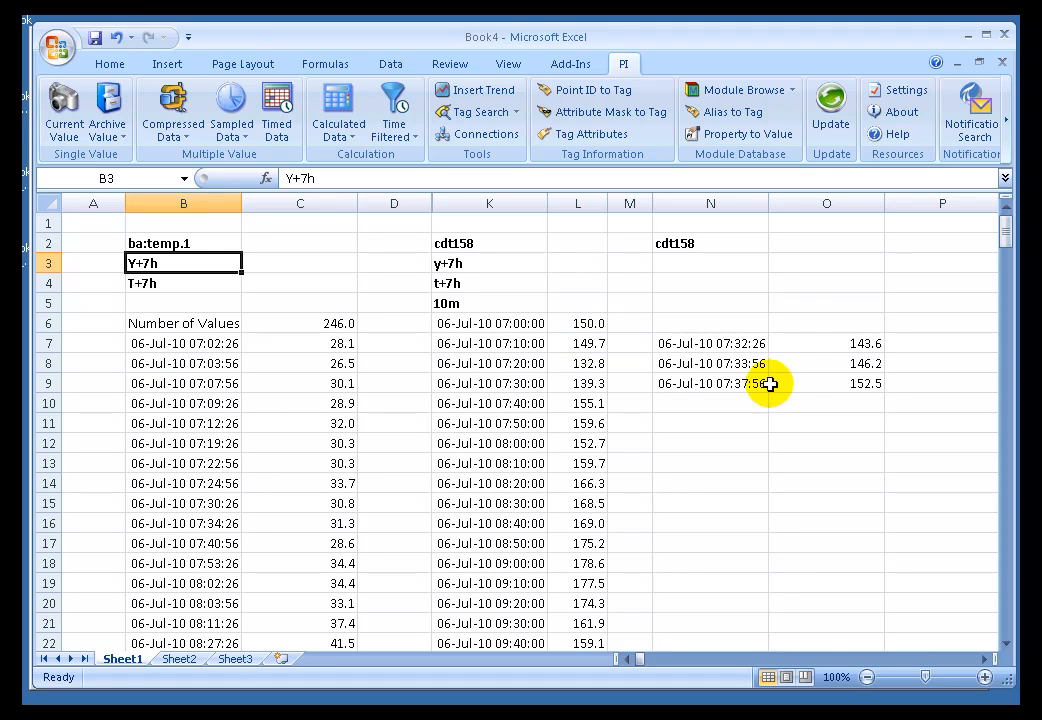
pyautogui.moveTo(728, 352)
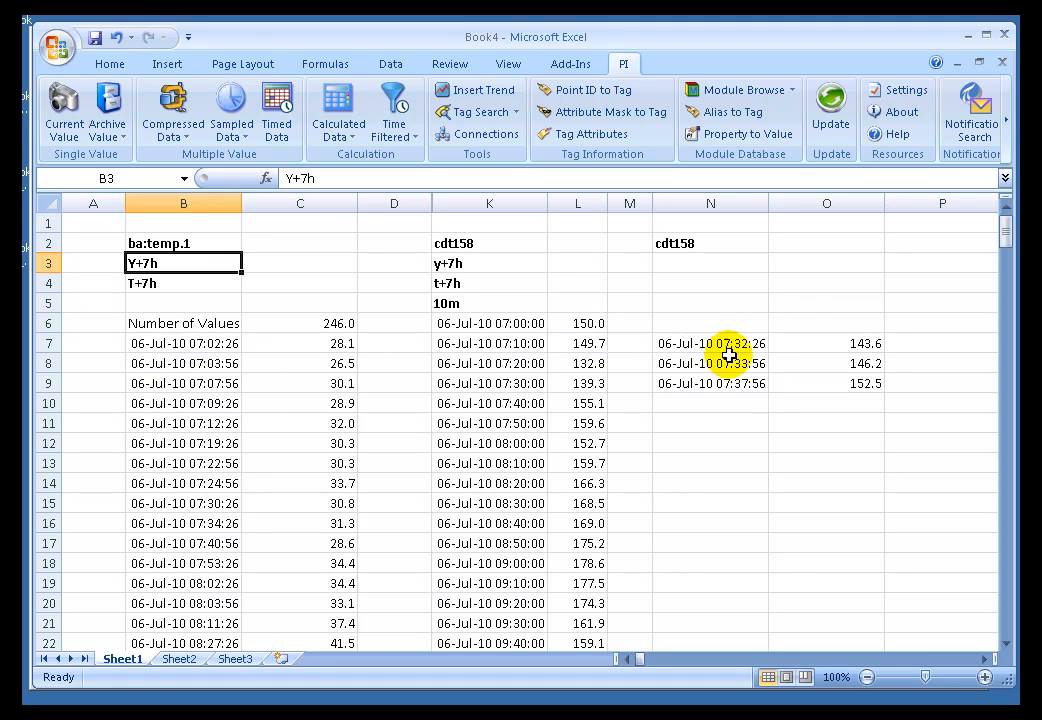
pyautogui.moveTo(832, 354)
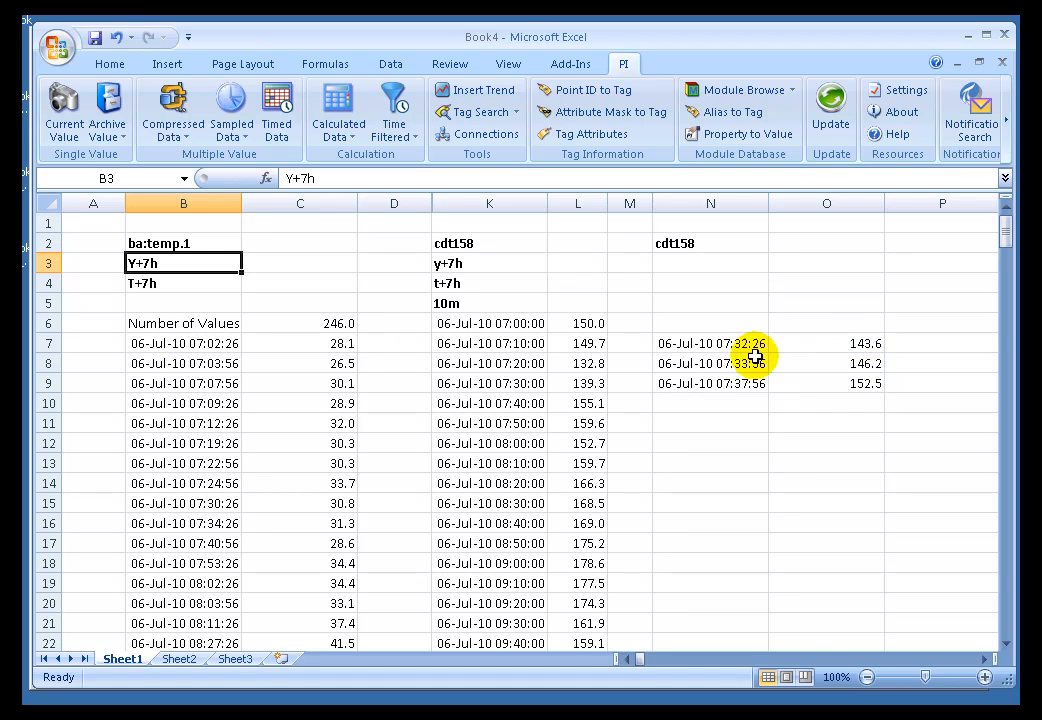
pyautogui.moveTo(196, 352)
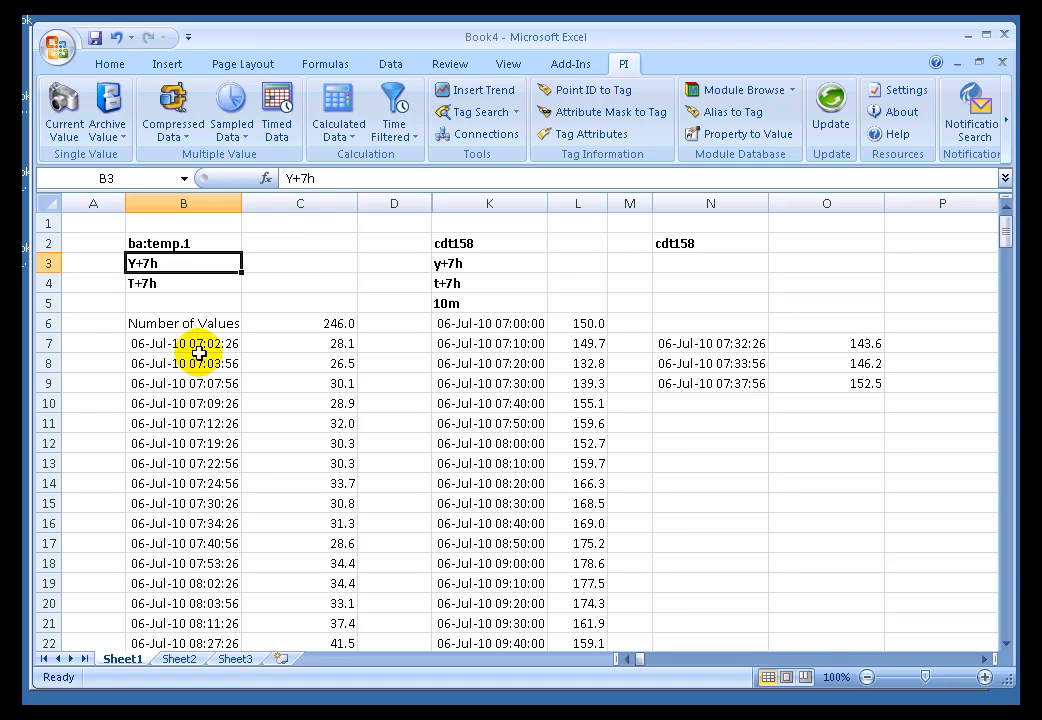
pyautogui.click(184, 242)
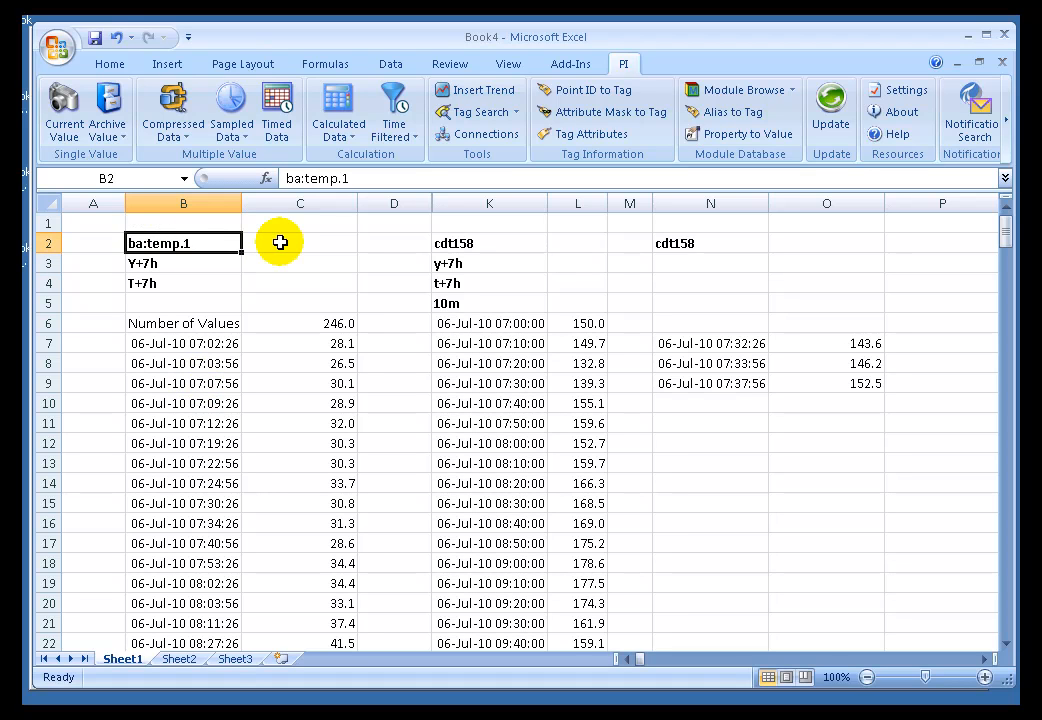
pyautogui.write('ba:level.1')
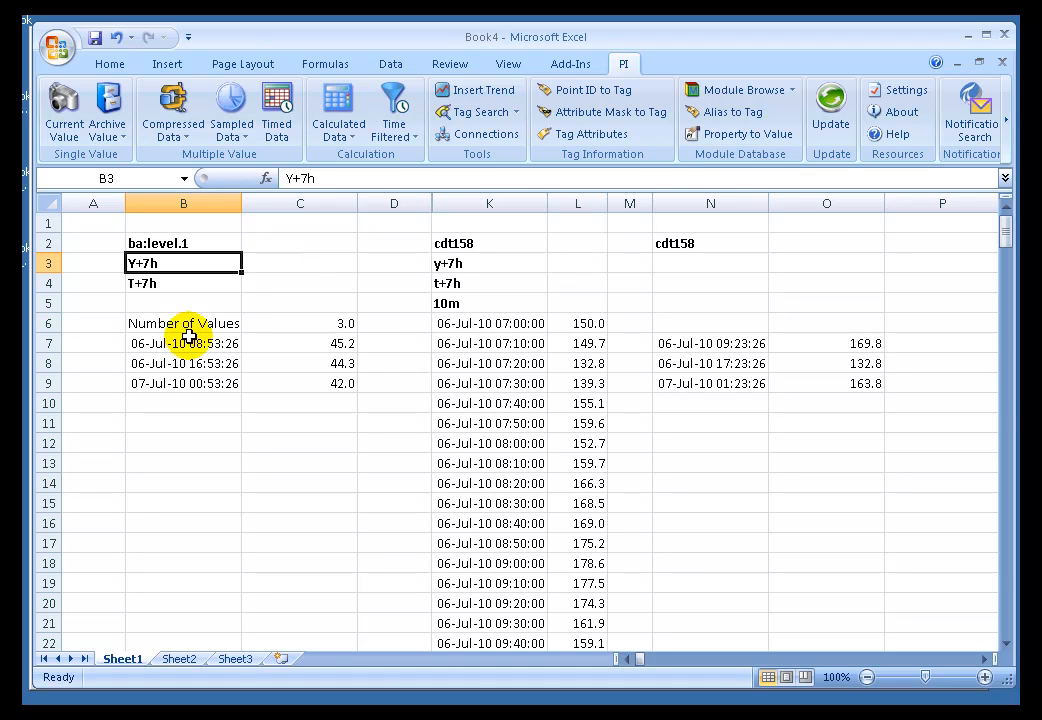
pyautogui.click(184, 344)
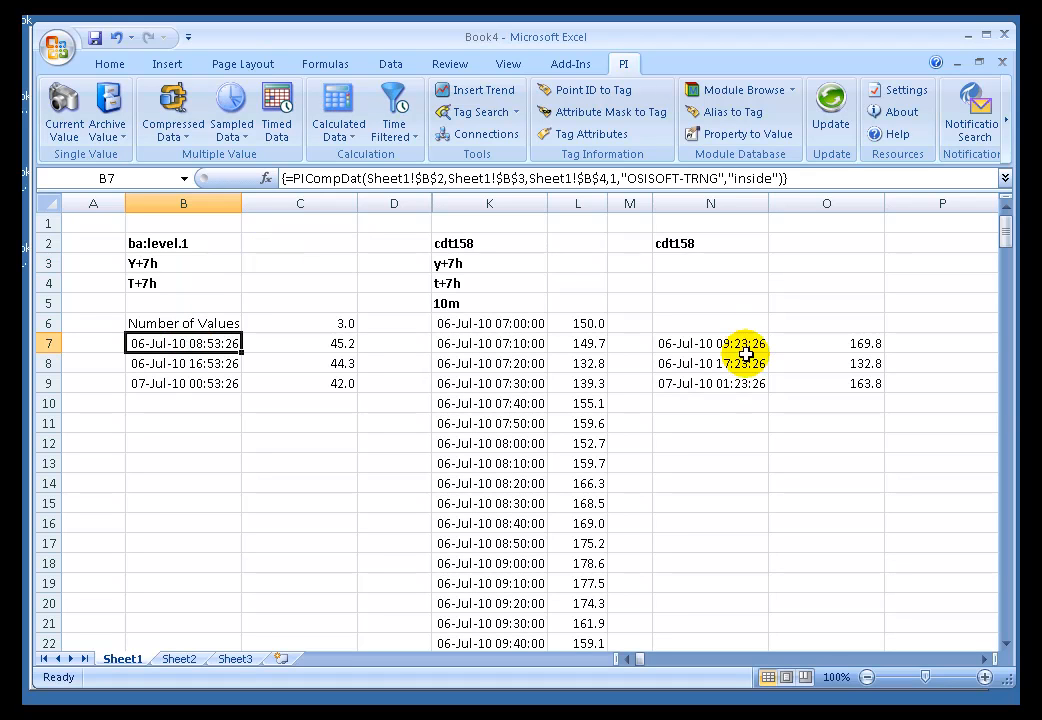
pyautogui.moveTo(880, 284)
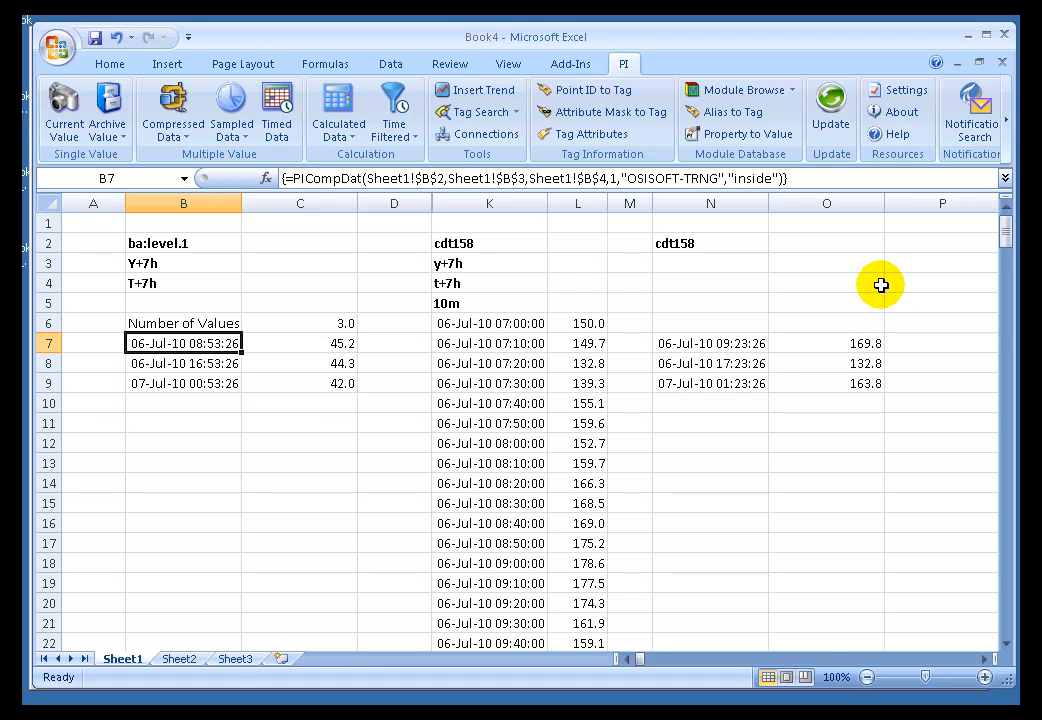
pyautogui.click(826, 322)
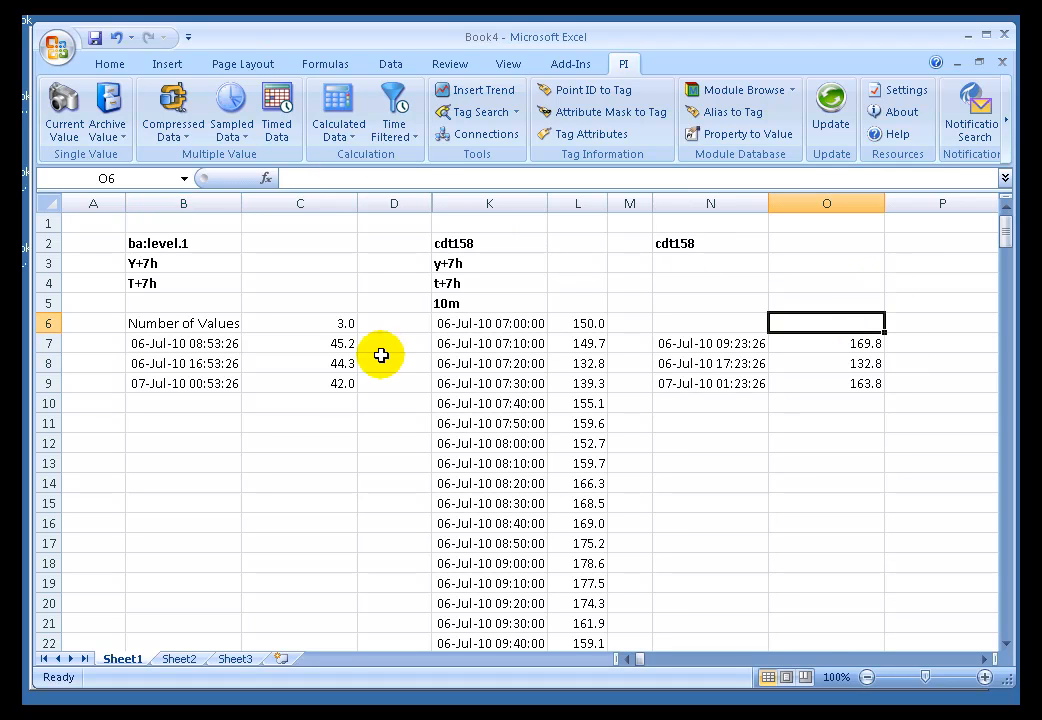
pyautogui.moveTo(430, 376)
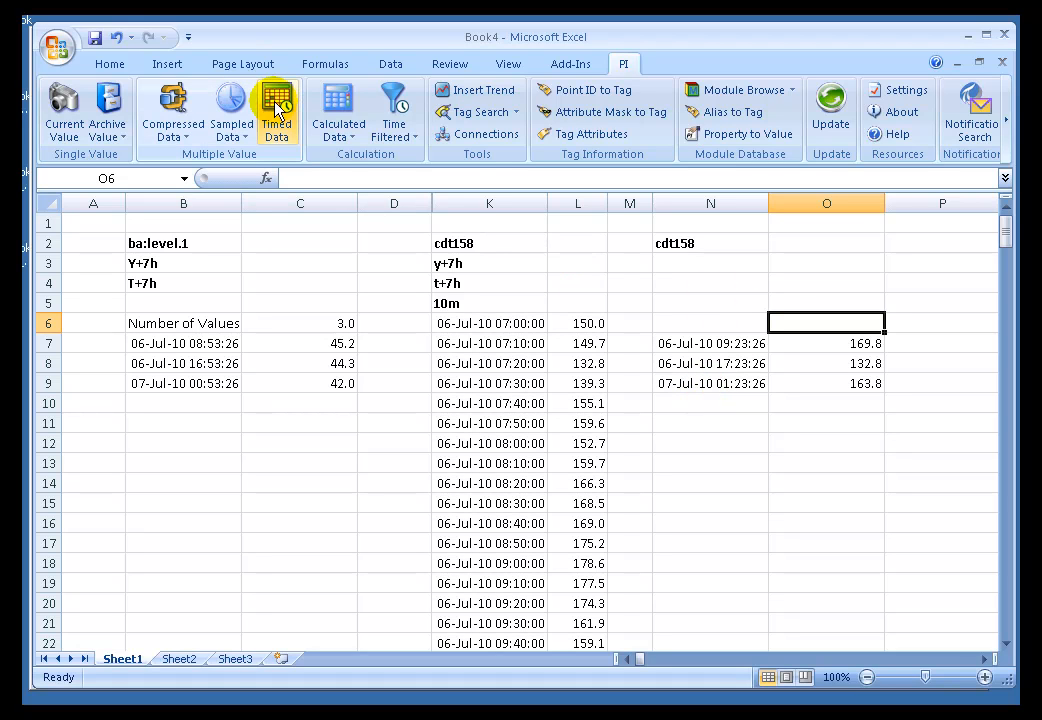
pyautogui.moveTo(276, 110)
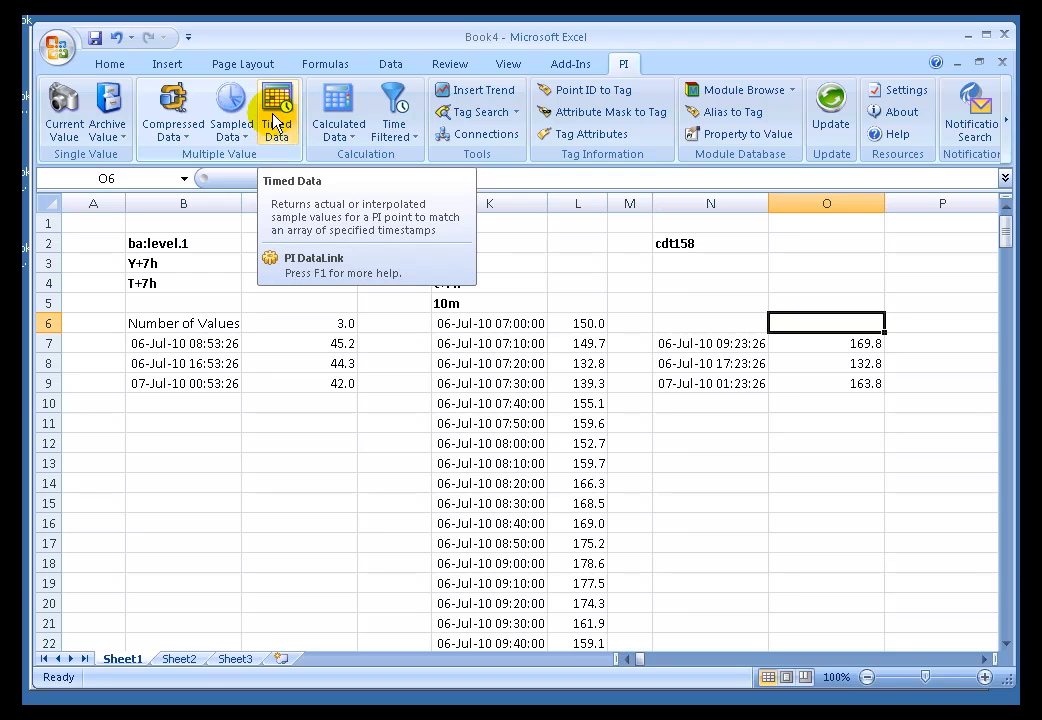